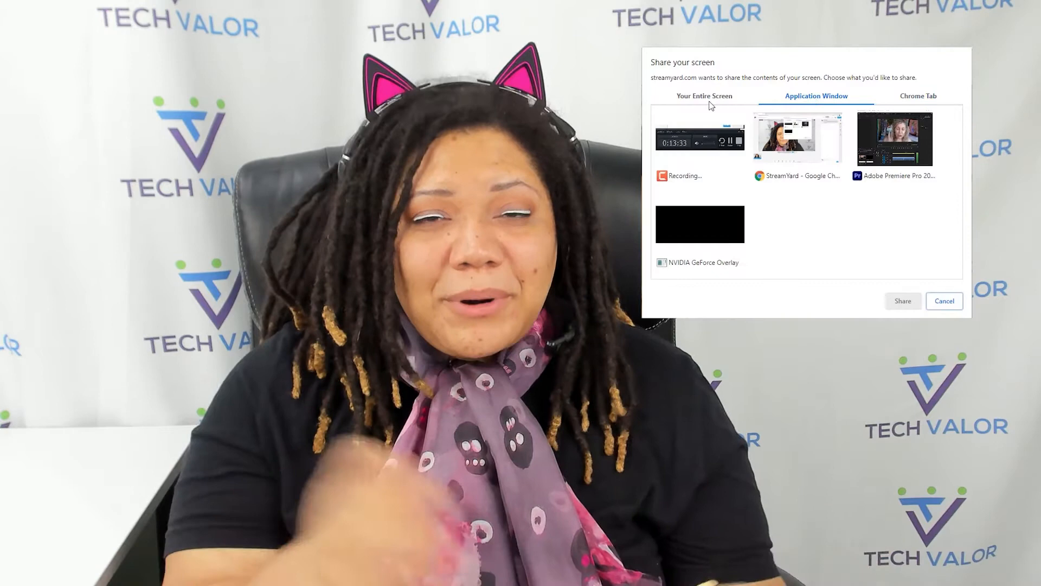
# Review the Chrome Tab and Your Entire Screen sharing options, showing the Share audio checkbox
pyautogui.click(895, 139)
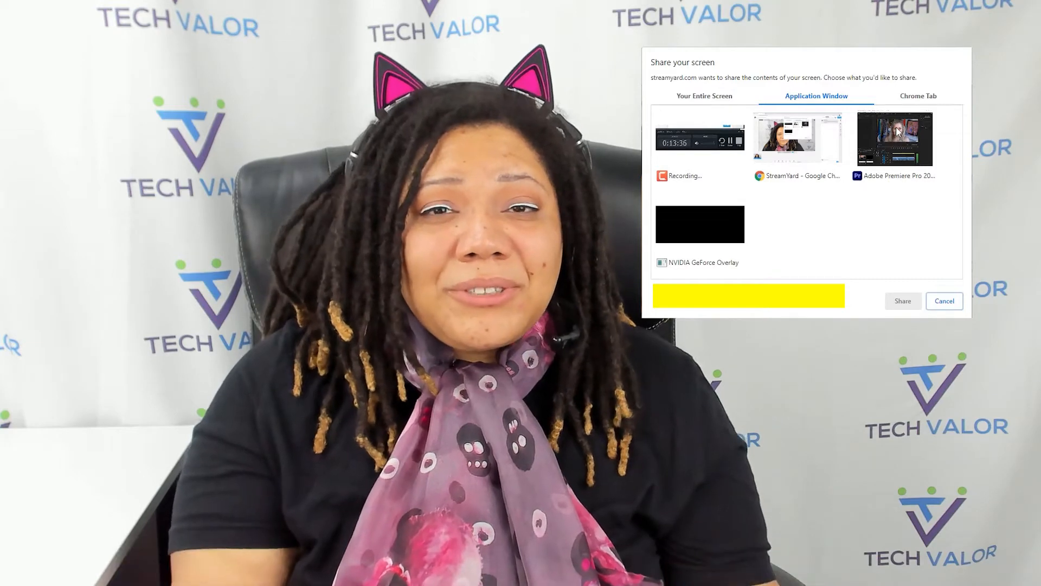
pyautogui.click(918, 96)
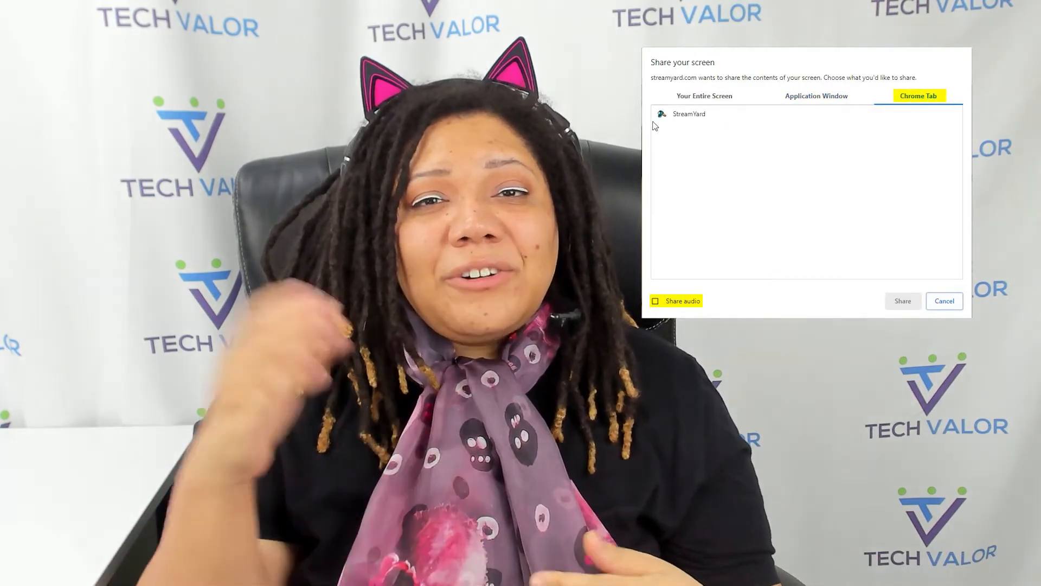
pyautogui.click(704, 96)
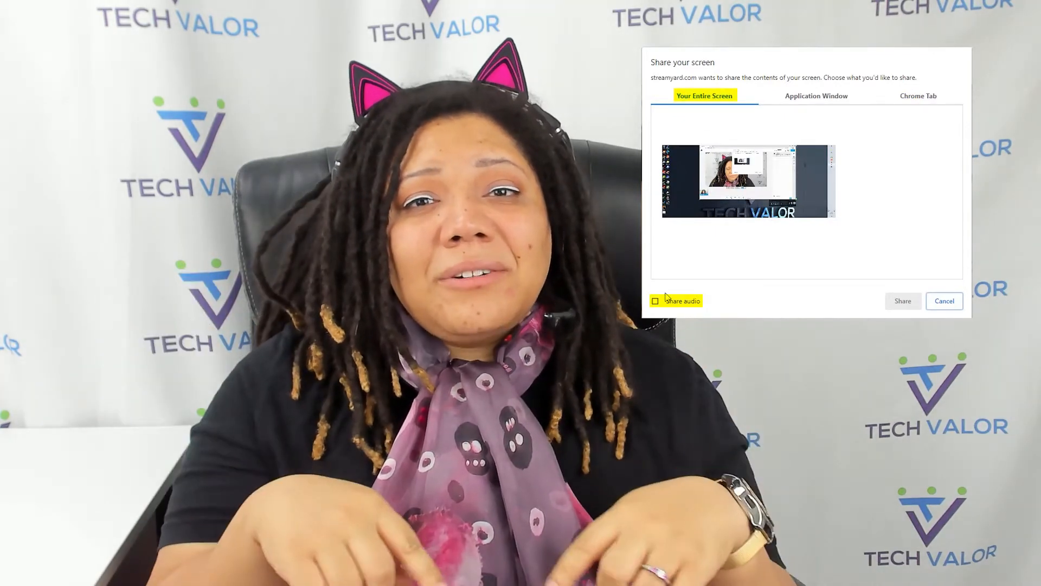
pyautogui.click(944, 301)
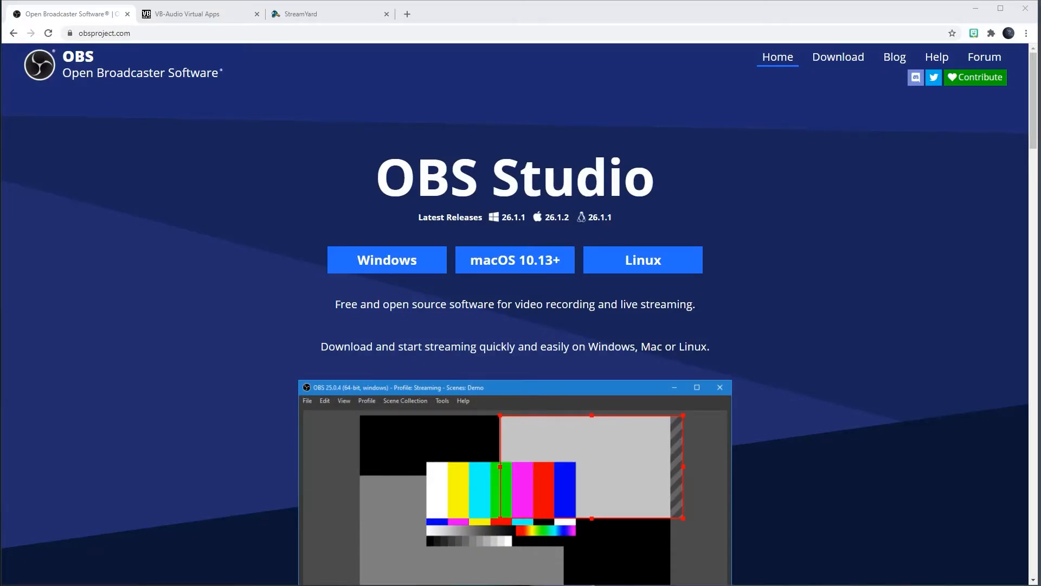
# Download the Windows version of OBS Studio 26.1.1 and run the installer
pyautogui.click(107, 34)
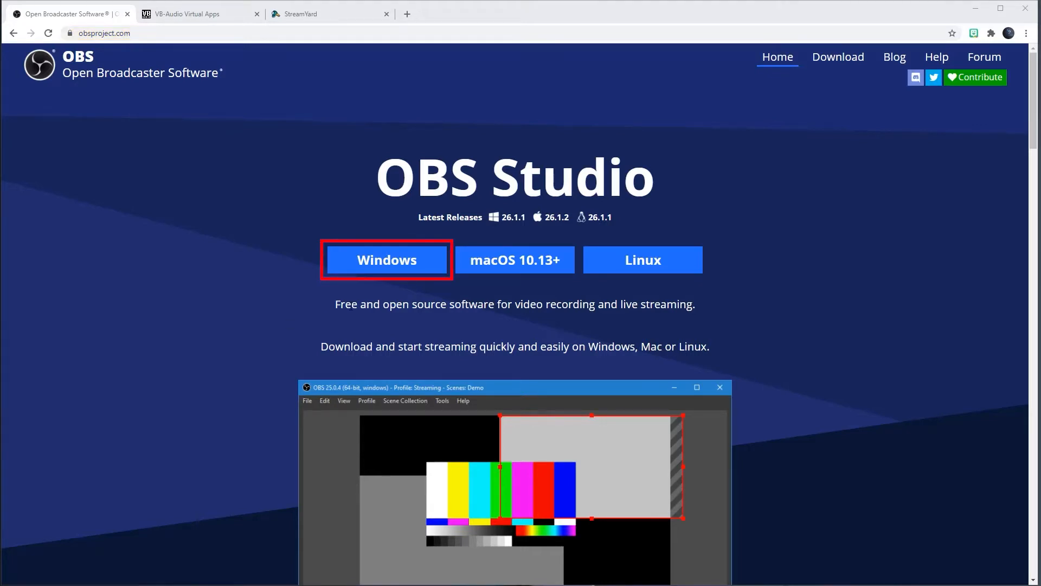
pyautogui.click(386, 259)
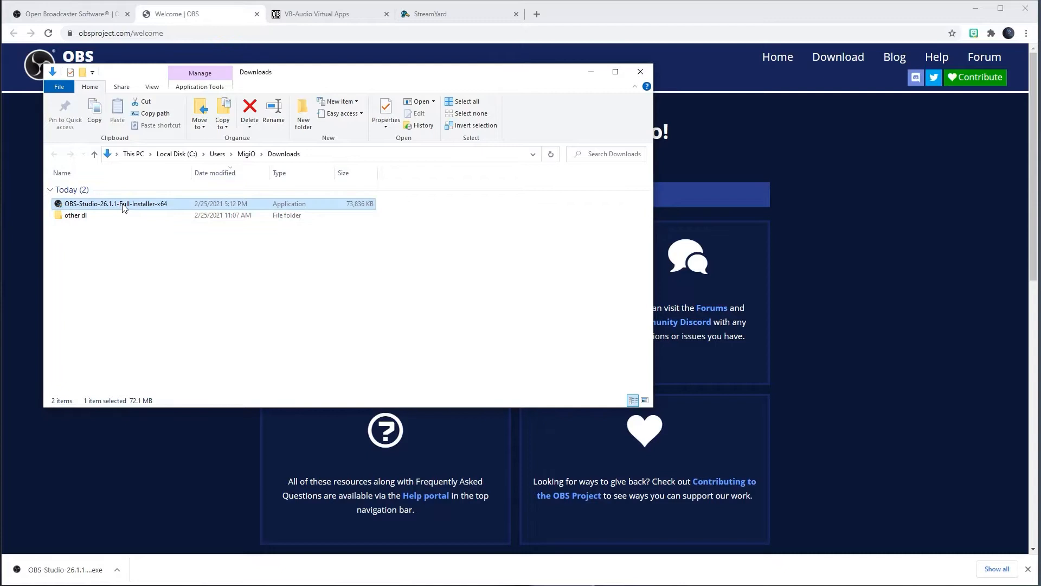
pyautogui.doubleClick(116, 204)
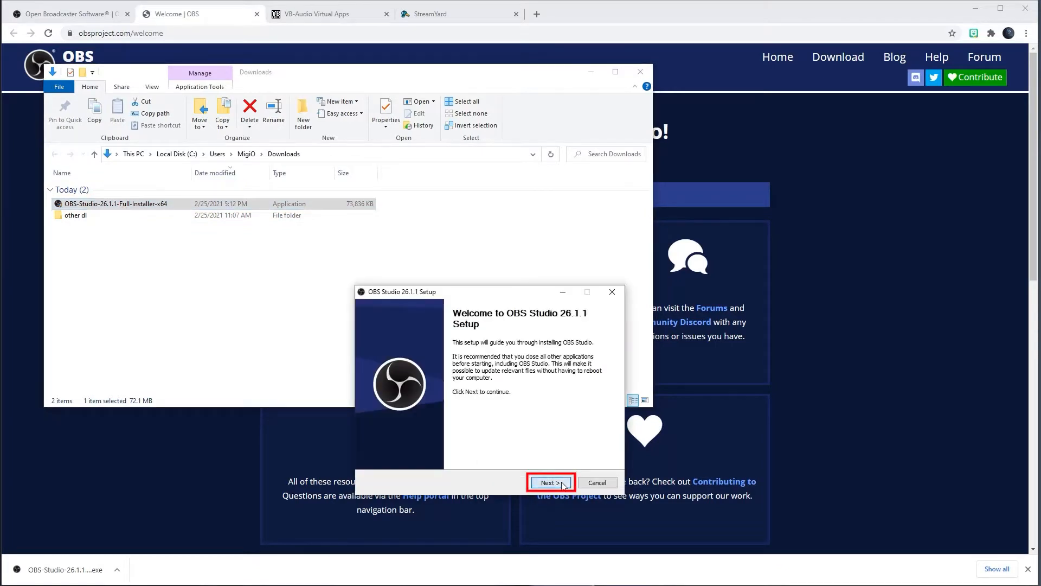
# Install OBS Studio into the default folder and launch it when setup finishes
pyautogui.click(550, 483)
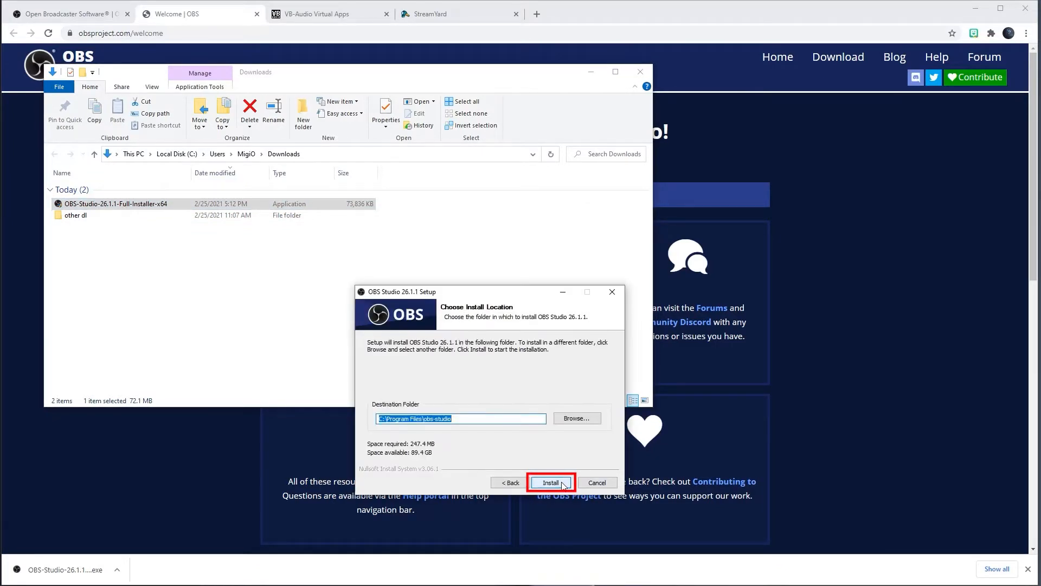
pyautogui.click(550, 481)
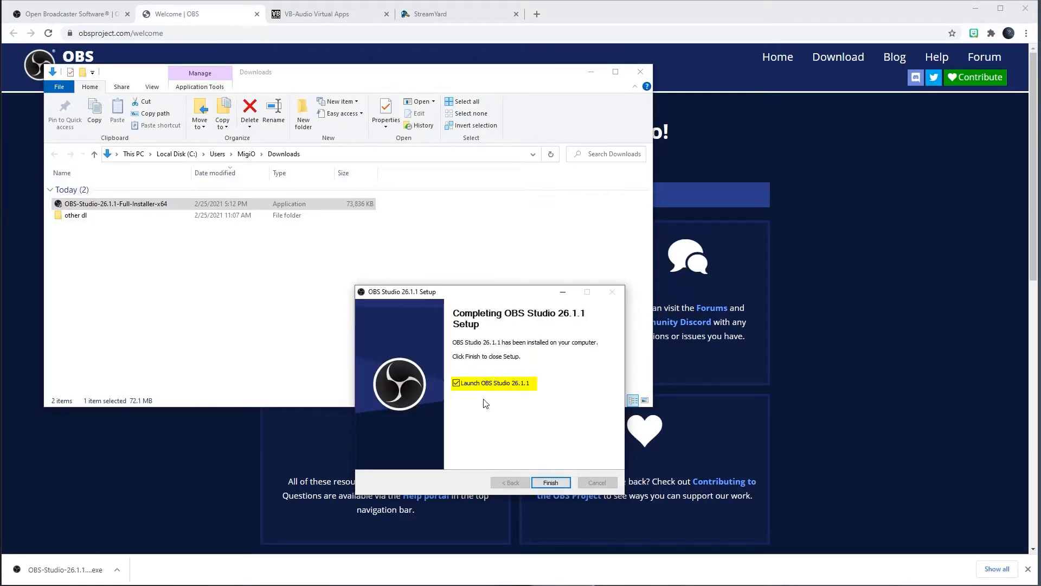
pyautogui.click(551, 482)
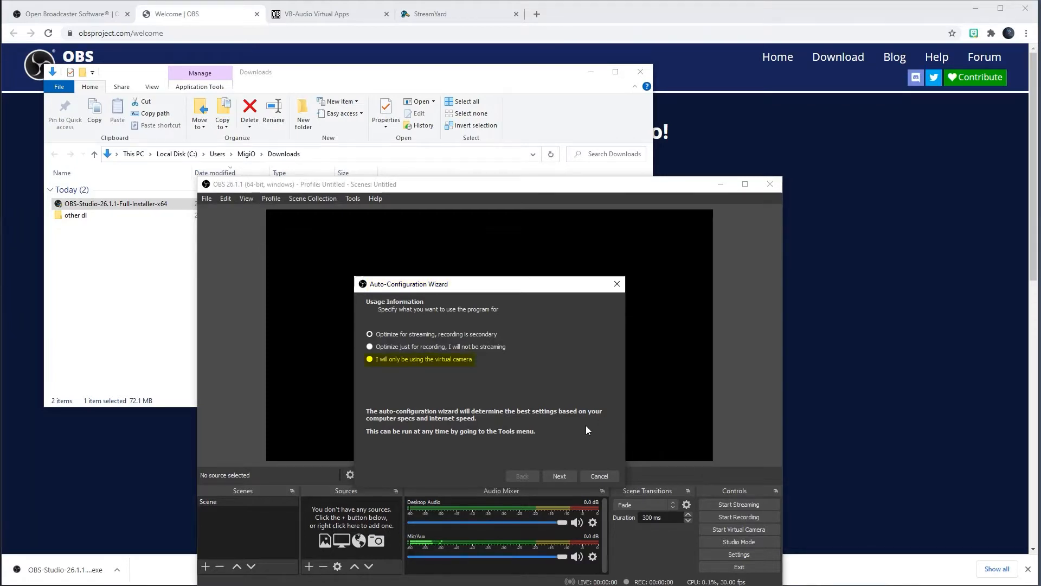
# Choose virtual-camera-only use and accept the recommended 1920x1080, 30 FPS settings
pyautogui.click(370, 359)
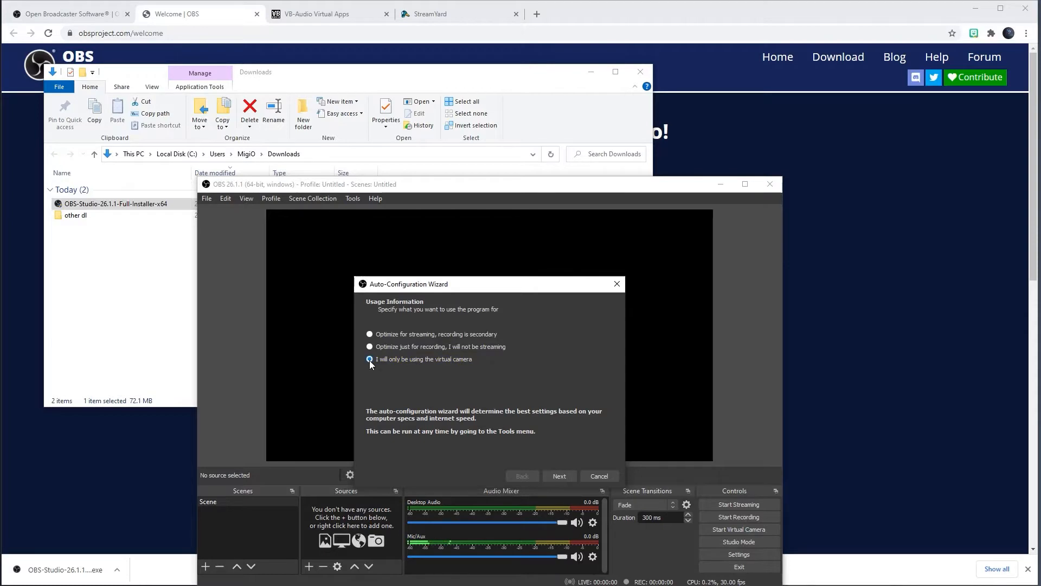
pyautogui.click(559, 476)
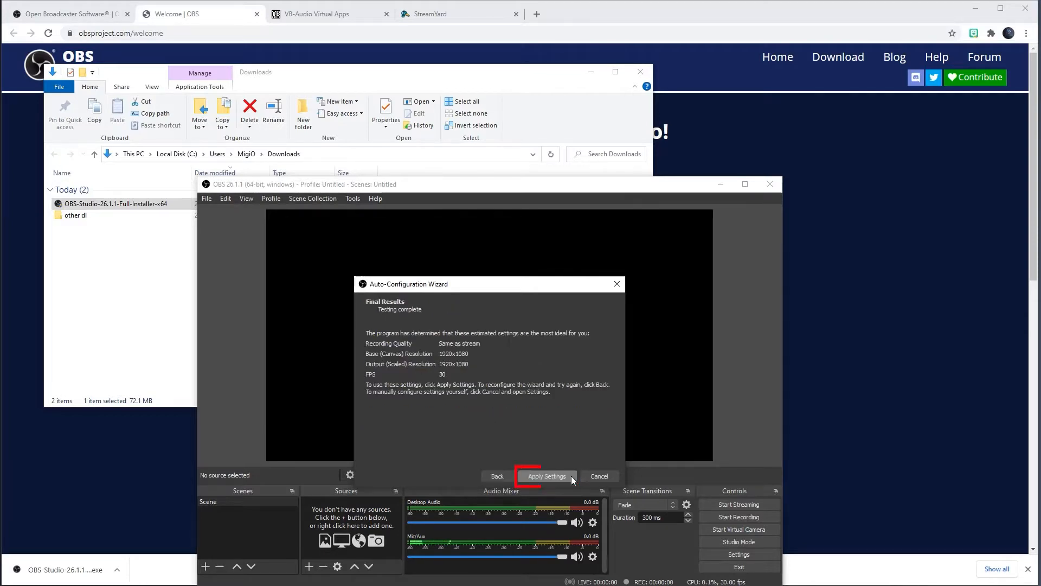
pyautogui.click(546, 476)
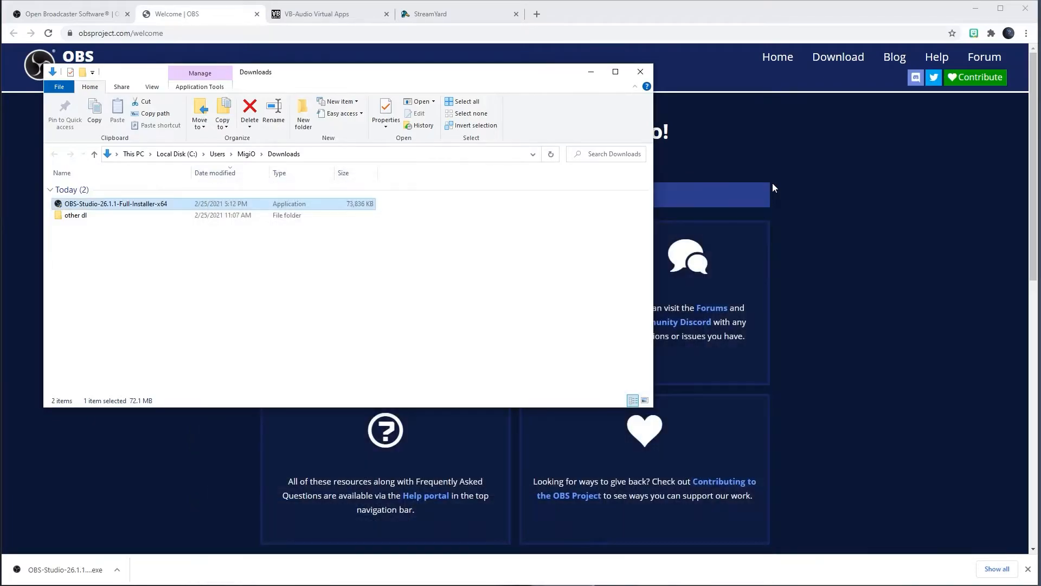
pyautogui.click(200, 13)
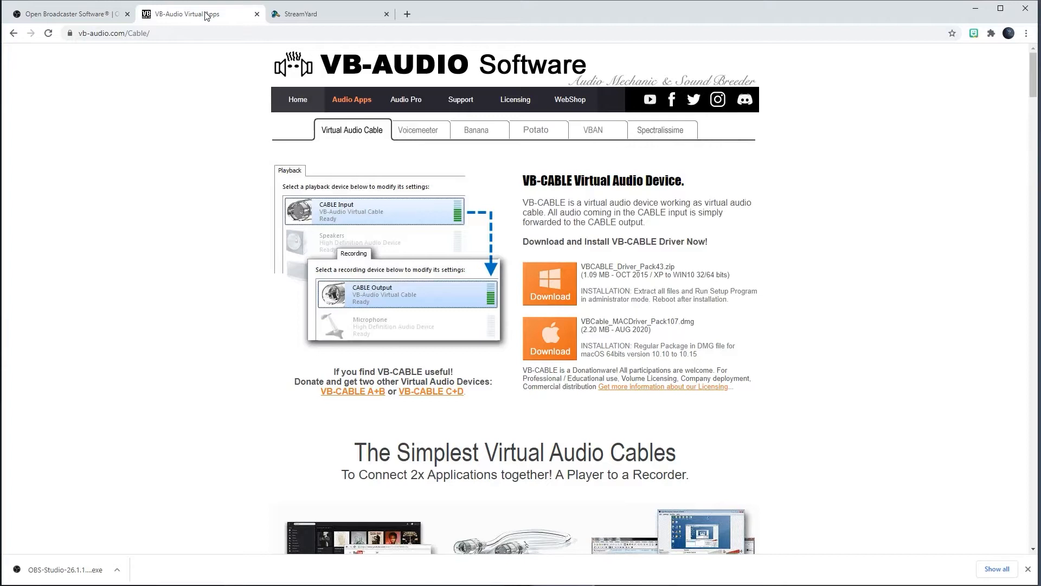
# Download the Windows VB-CABLE driver pack zip from vb-audio.com into Downloads
pyautogui.click(112, 34)
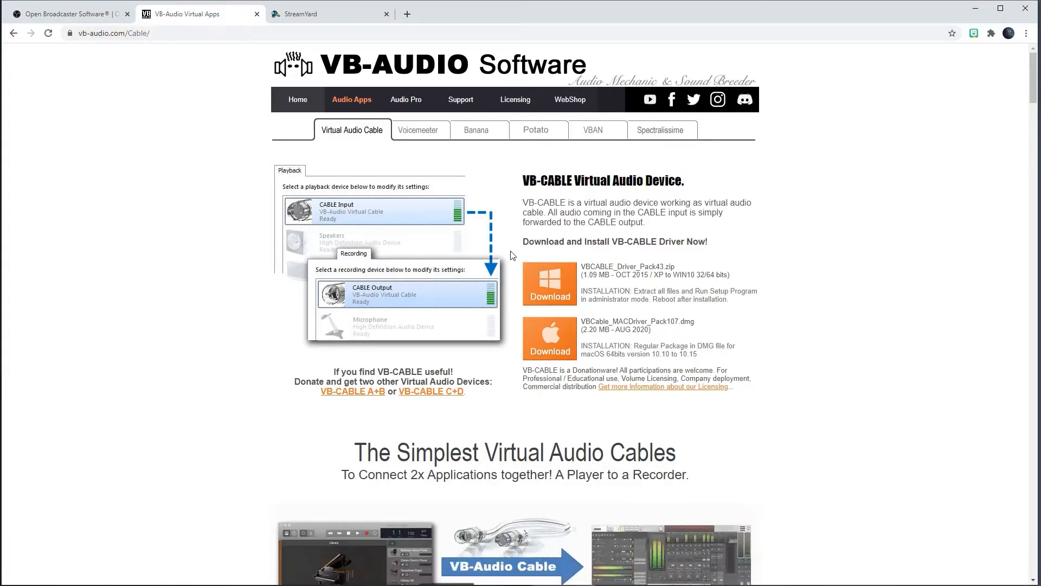
pyautogui.click(549, 283)
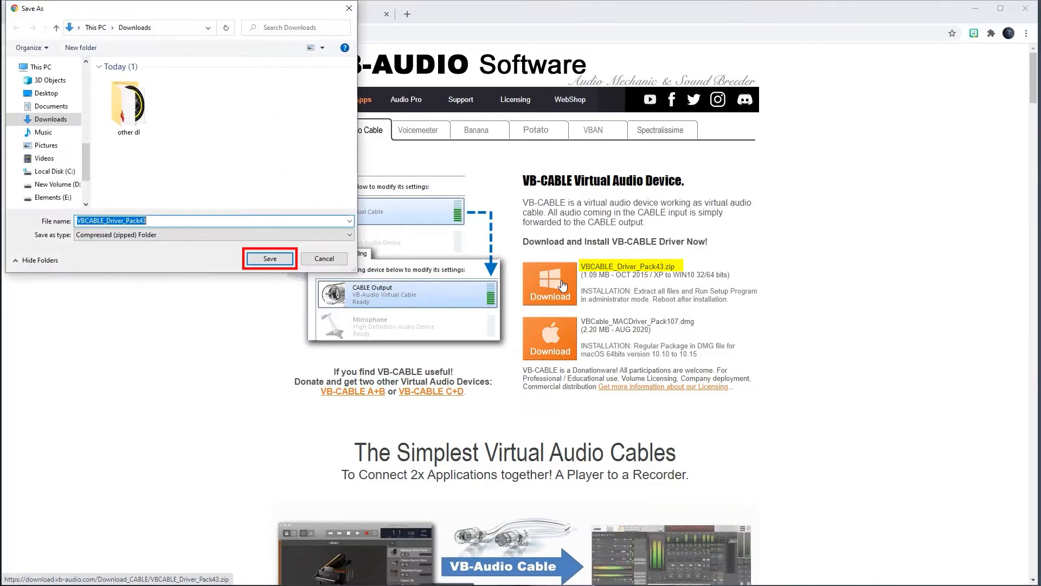
pyautogui.click(269, 258)
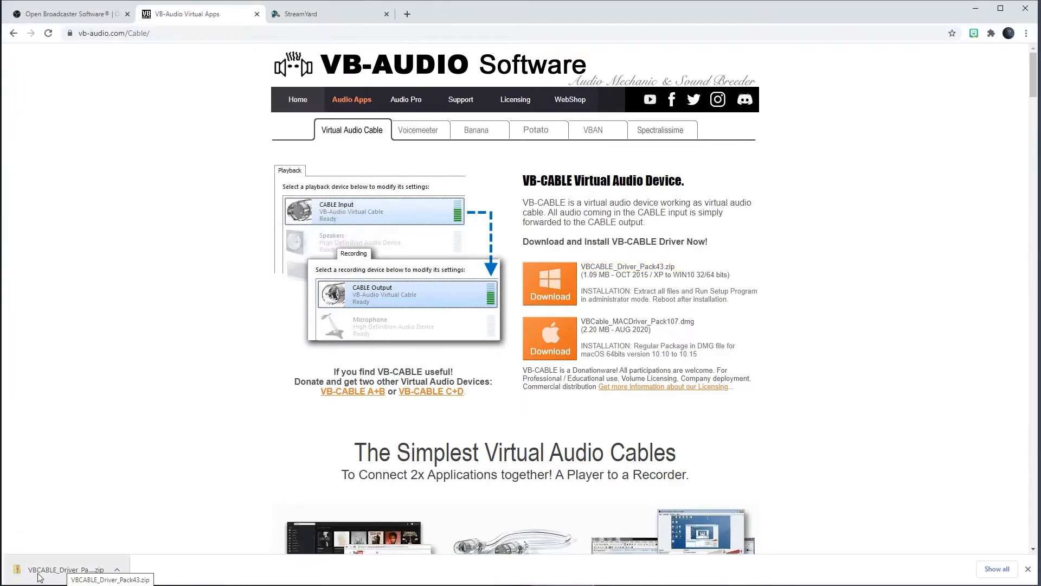
# Extract the driver zip into a VBCABLE_Driver_Pack43 folder in Downloads
pyautogui.click(63, 570)
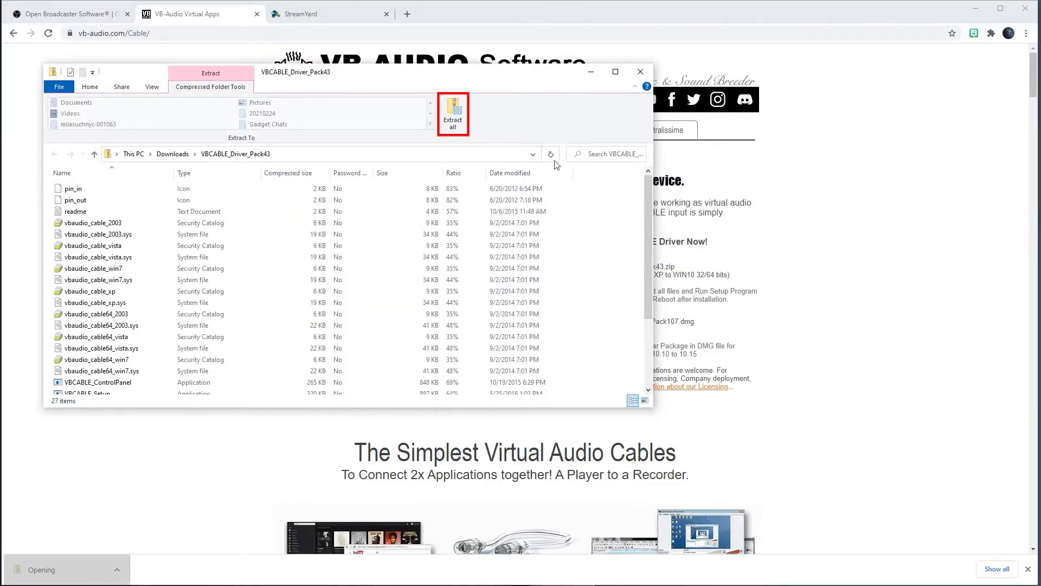
pyautogui.click(452, 113)
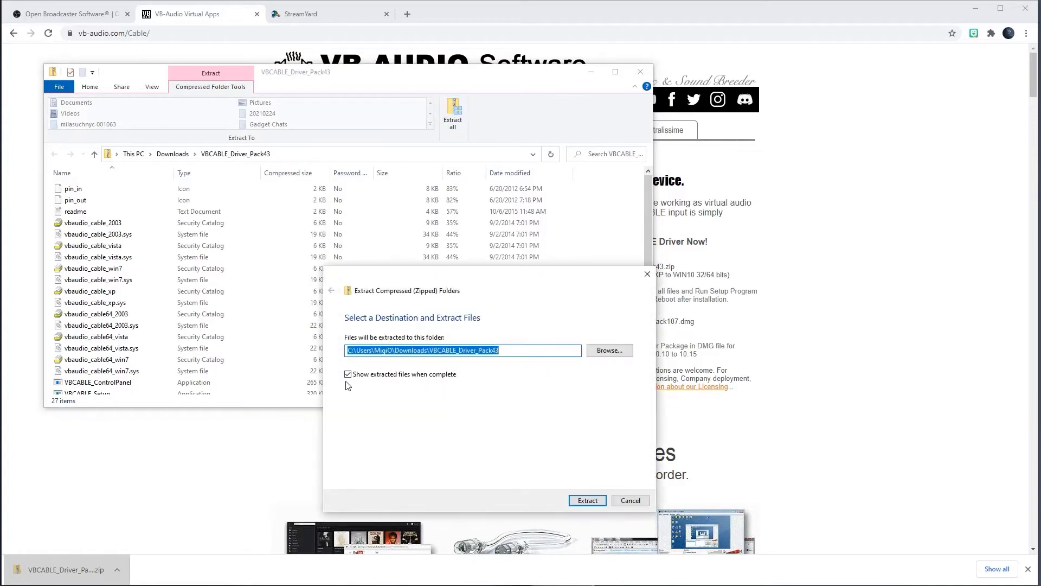
pyautogui.click(348, 375)
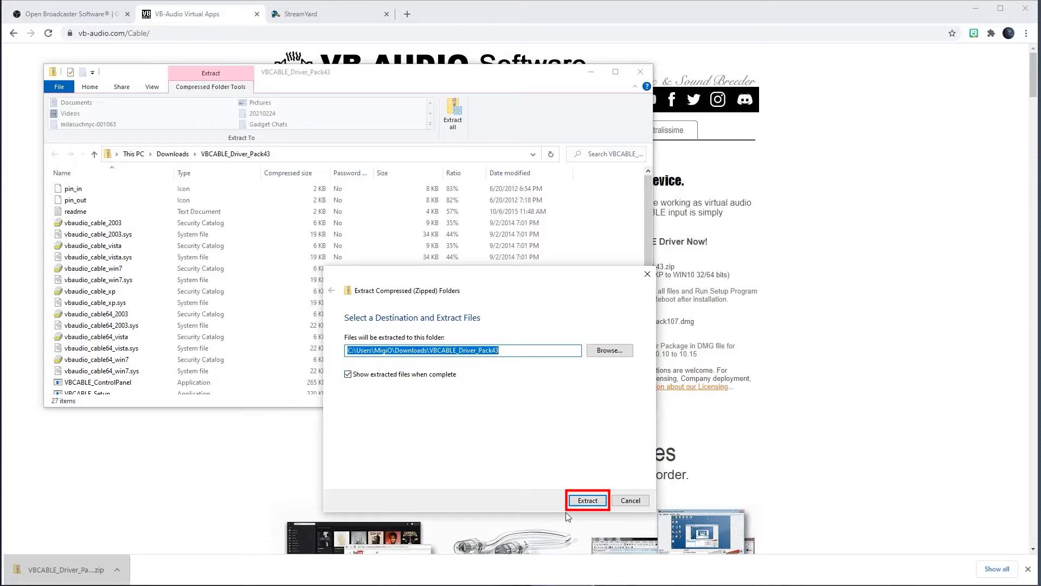
pyautogui.click(587, 500)
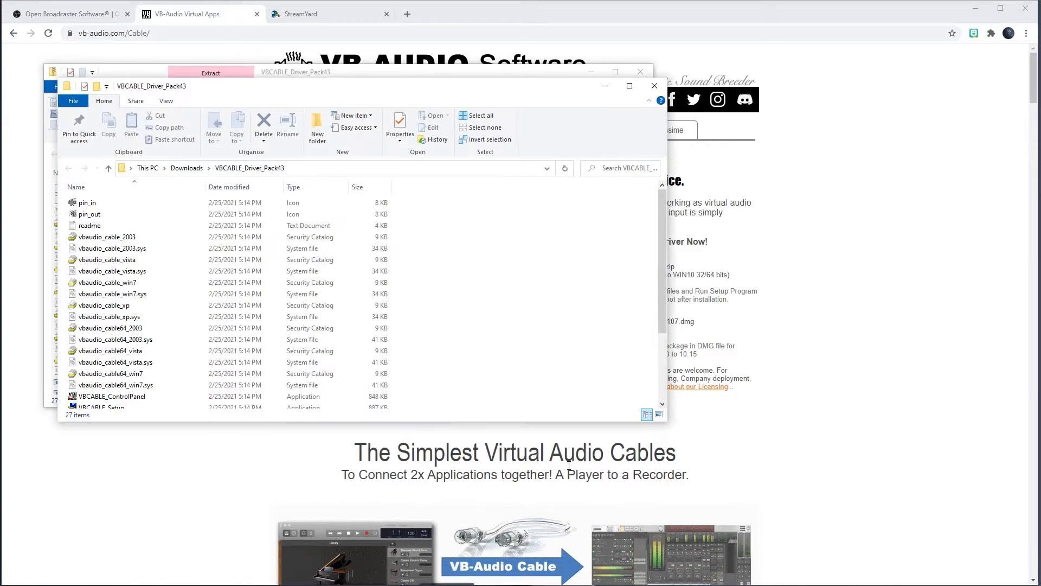
pyautogui.moveTo(260, 339)
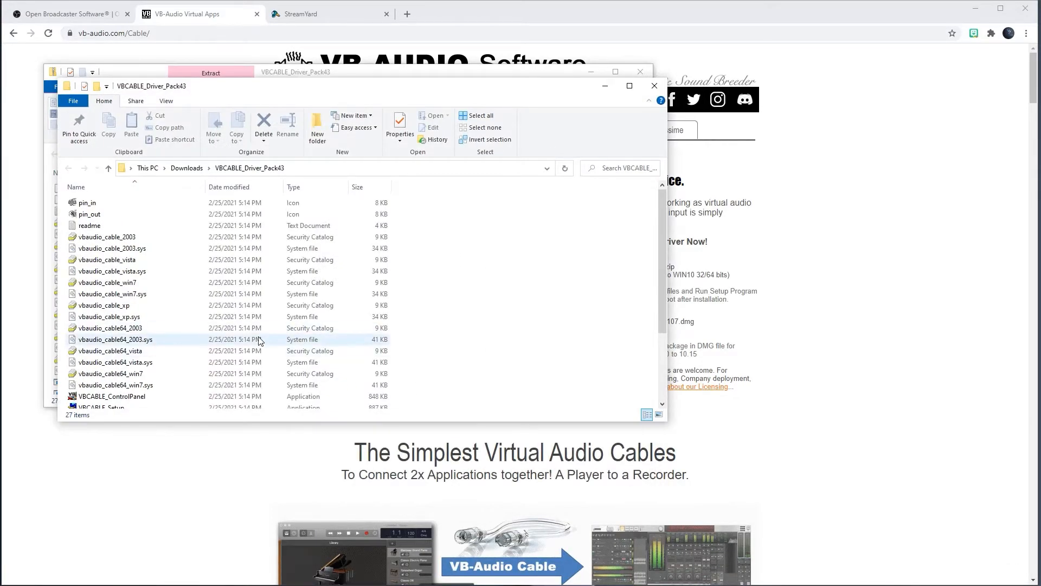
# Run VBCABLE_Setup_x64 as administrator and install the virtual cable driver, acknowledging success
pyautogui.scroll(-3)
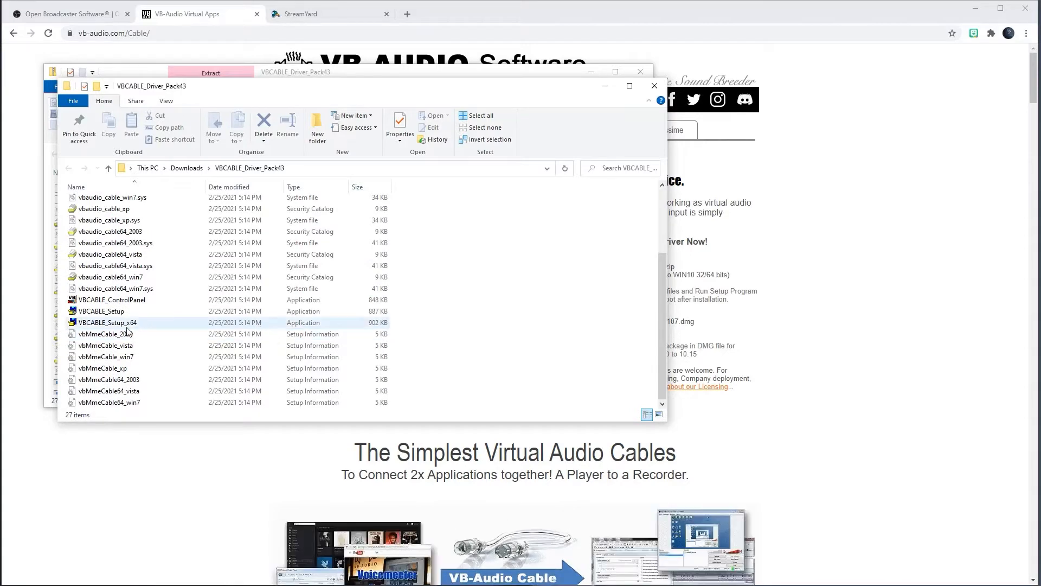
pyautogui.moveTo(144, 326)
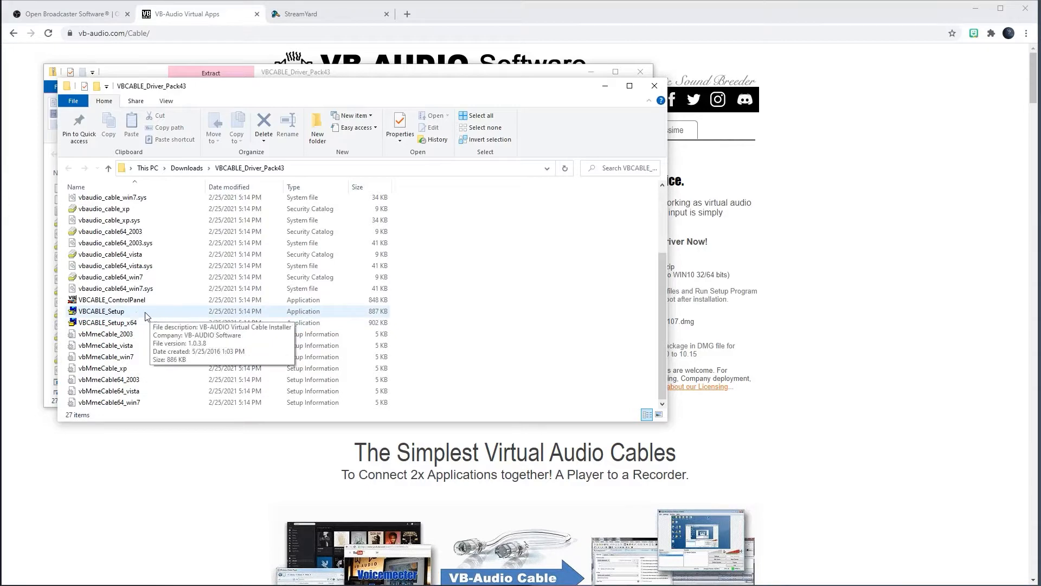
pyautogui.moveTo(153, 314)
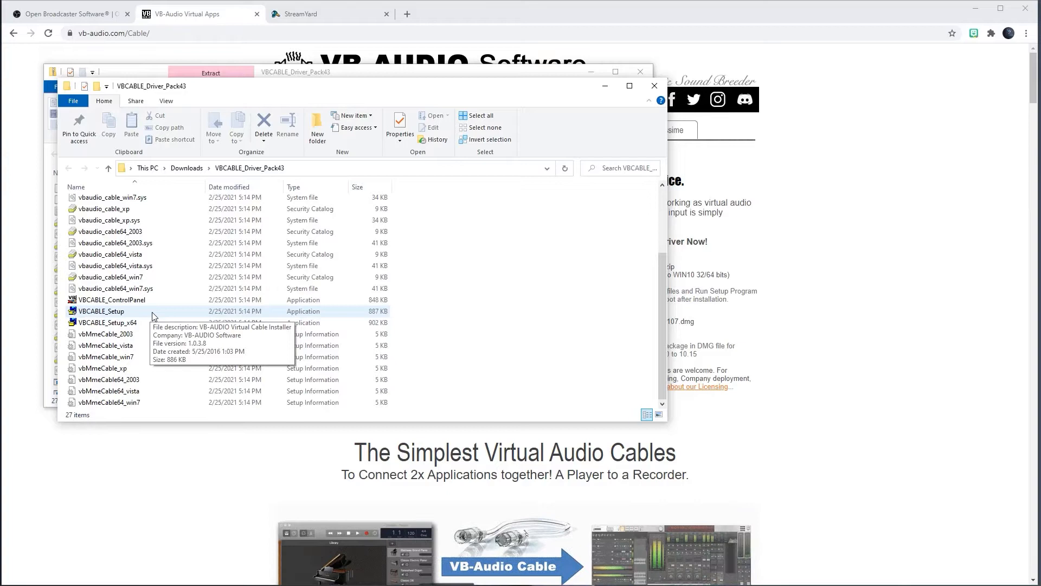
pyautogui.rightClick(108, 322)
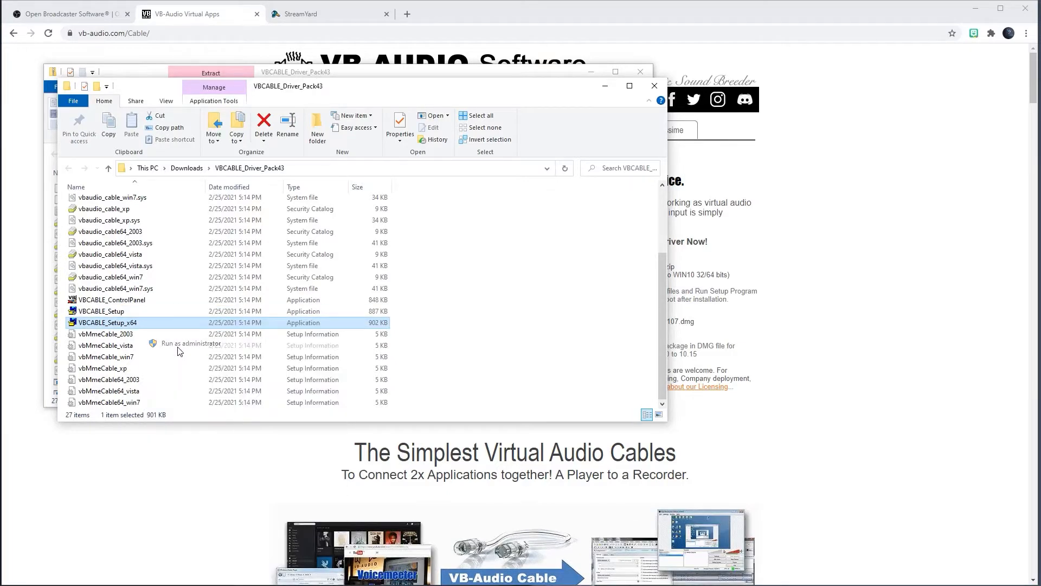
pyautogui.click(191, 343)
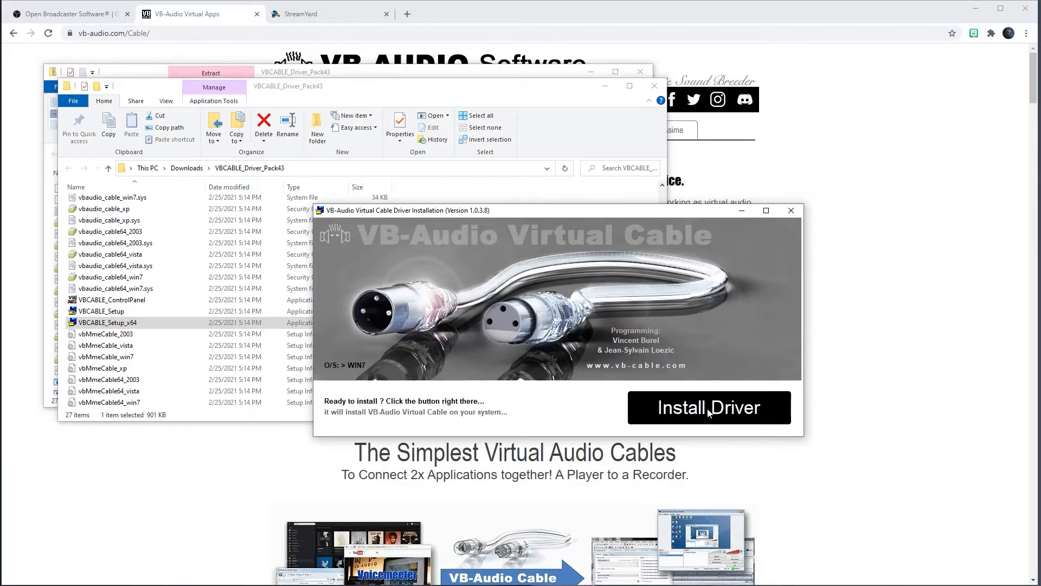
pyautogui.click(708, 407)
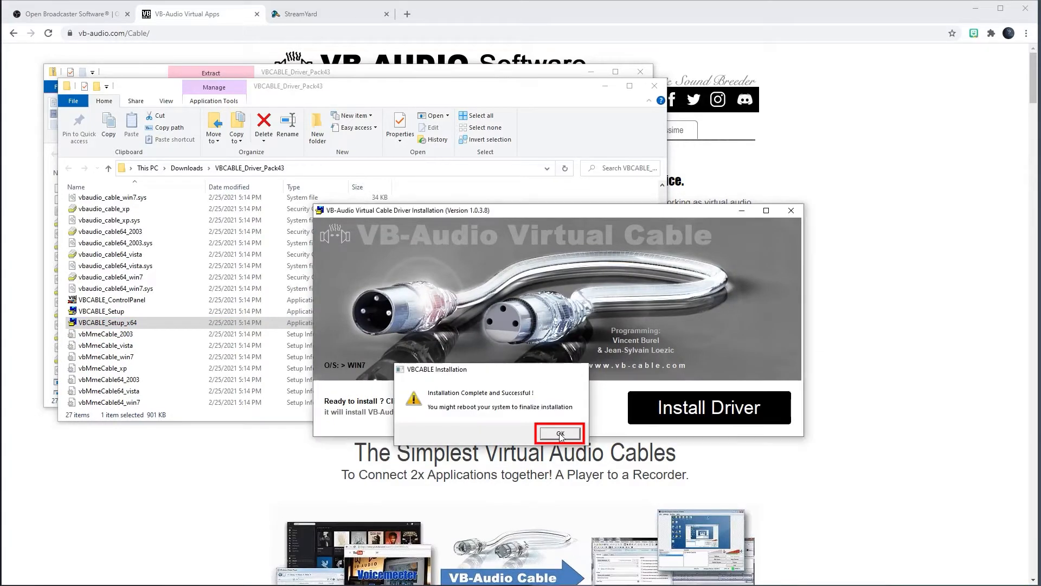
pyautogui.click(560, 434)
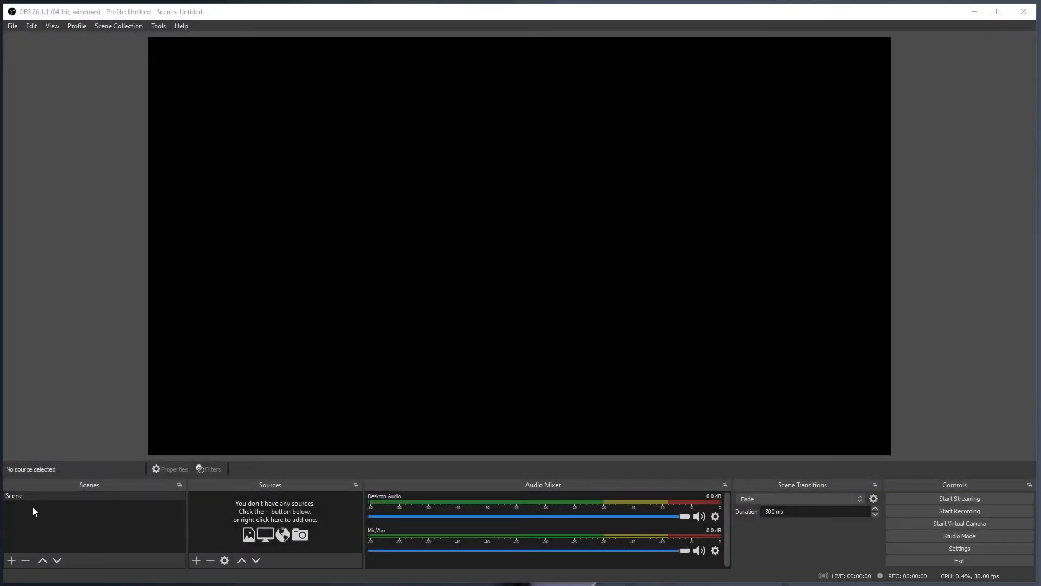
# Rename the scene to My Face and add a Video Capture Device source named Brio
pyautogui.rightClick(13, 495)
pyautogui.write('My Face')
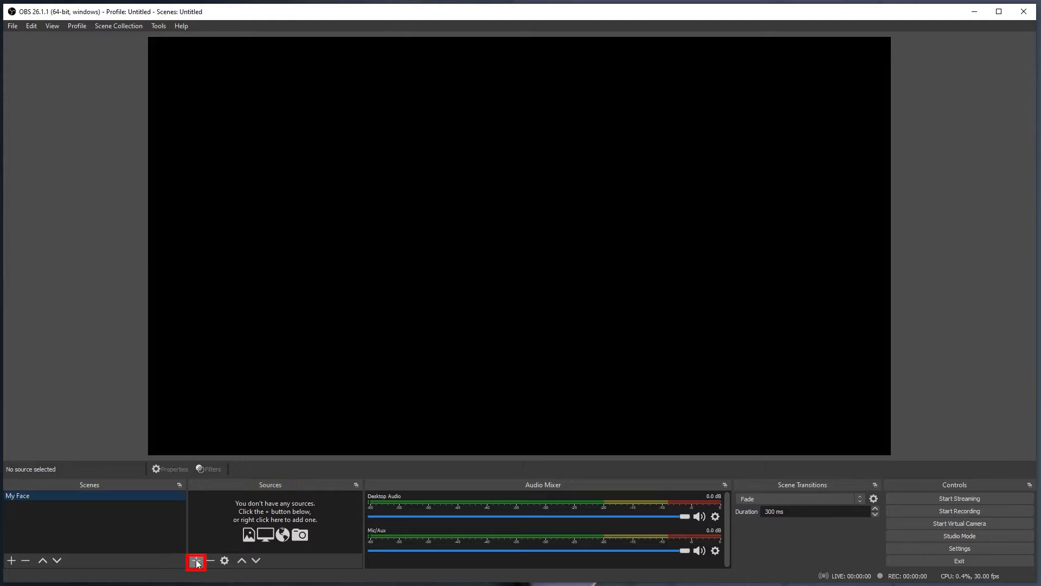
pyautogui.click(196, 560)
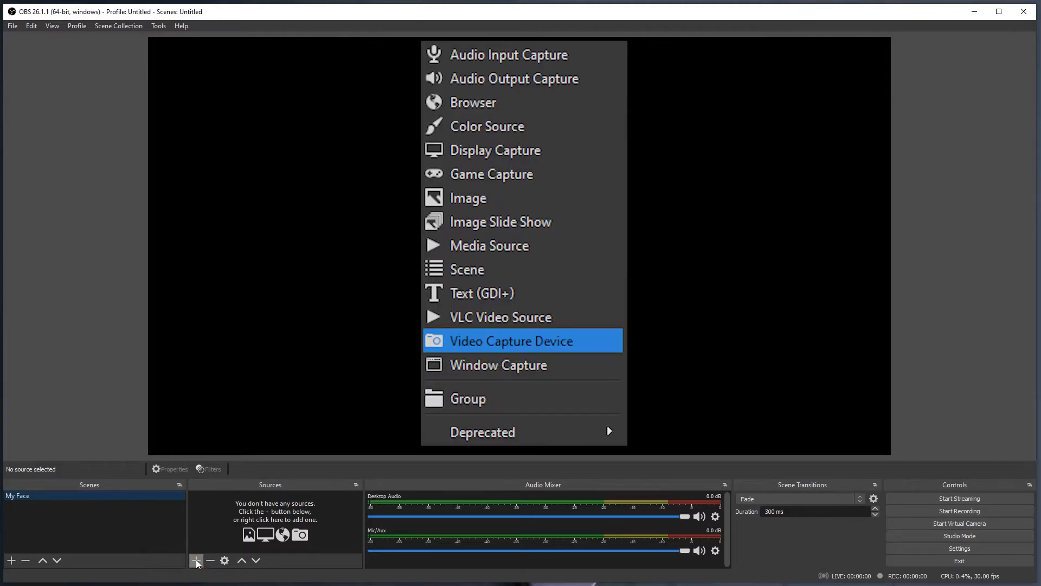
pyautogui.click(511, 341)
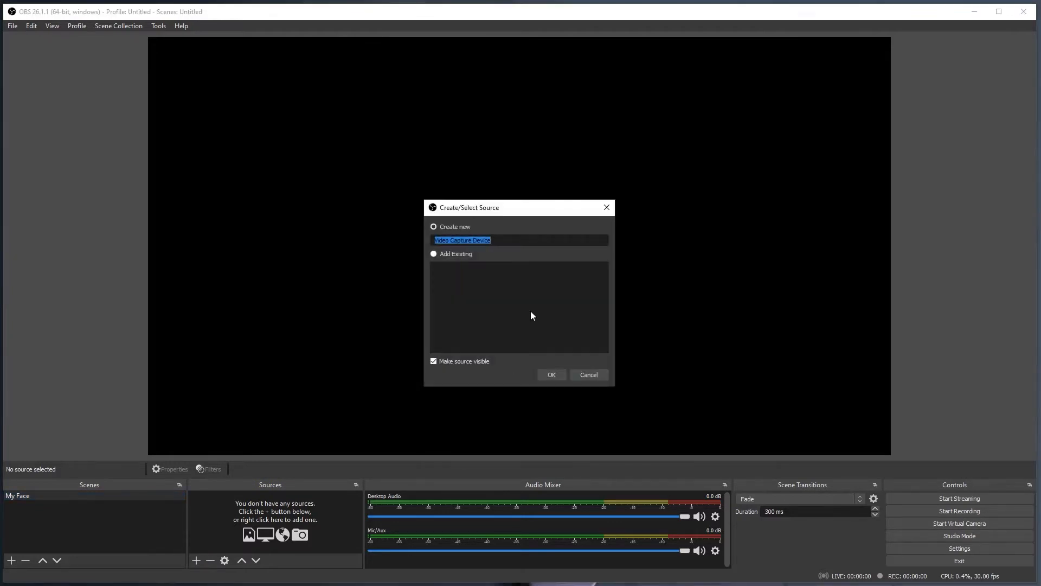
pyautogui.moveTo(472, 250)
pyautogui.write('Brio')
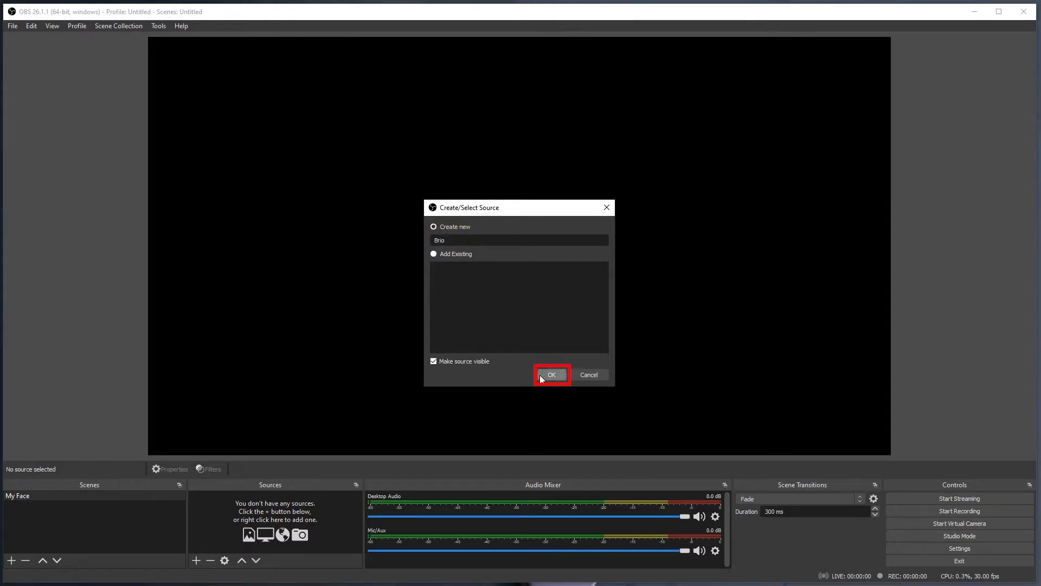
pyautogui.click(551, 374)
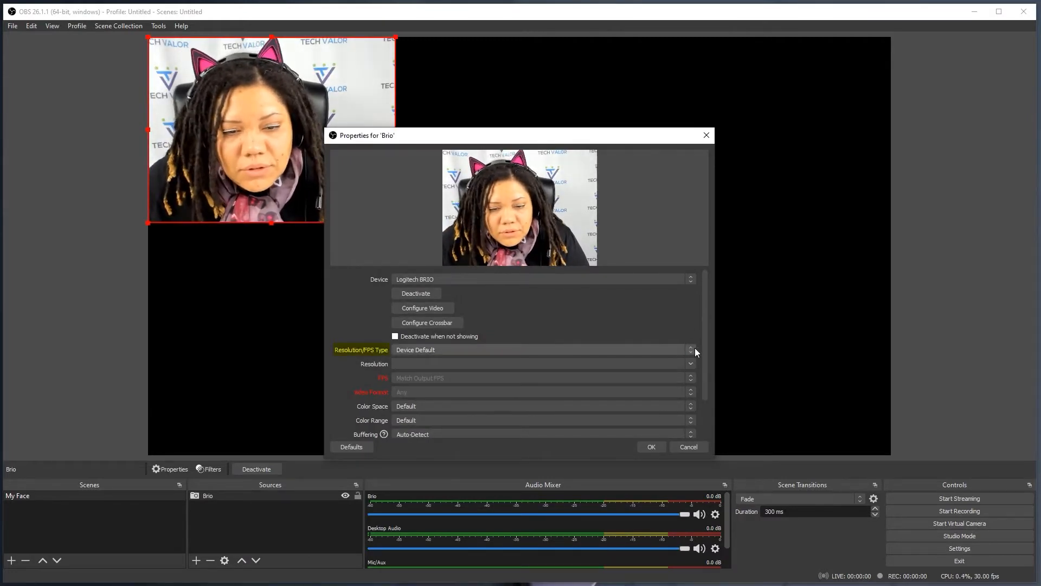
# Set the Brio webcam to custom 3840x2160 resolution at highest FPS and confirm
pyautogui.click(690, 350)
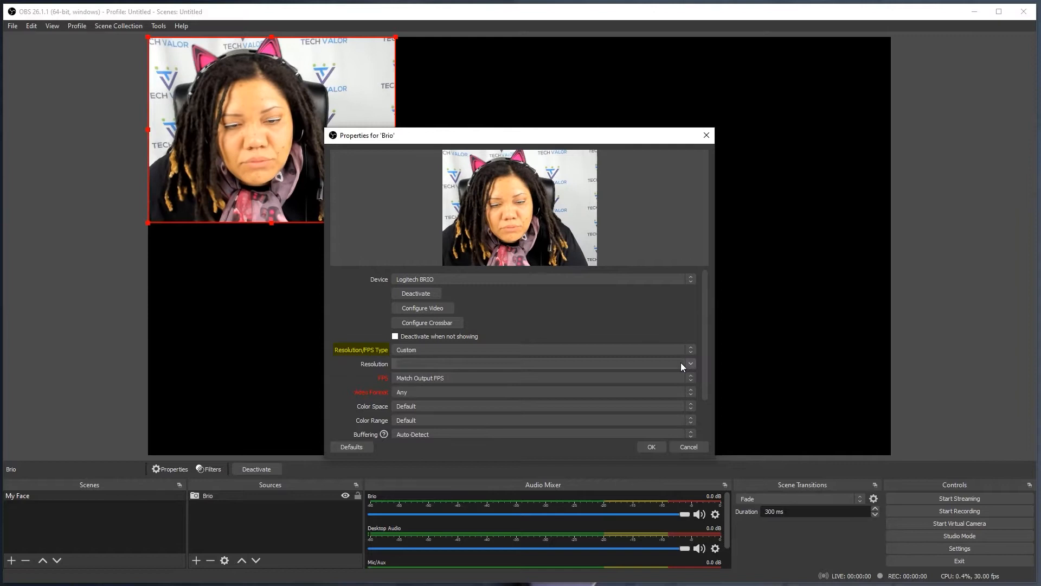
pyautogui.click(690, 364)
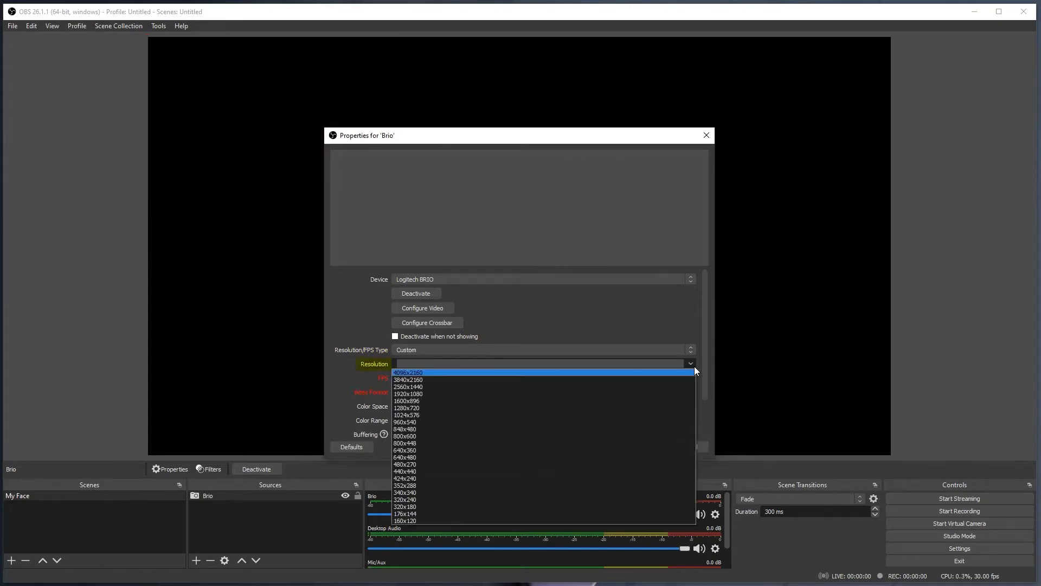
pyautogui.moveTo(481, 380)
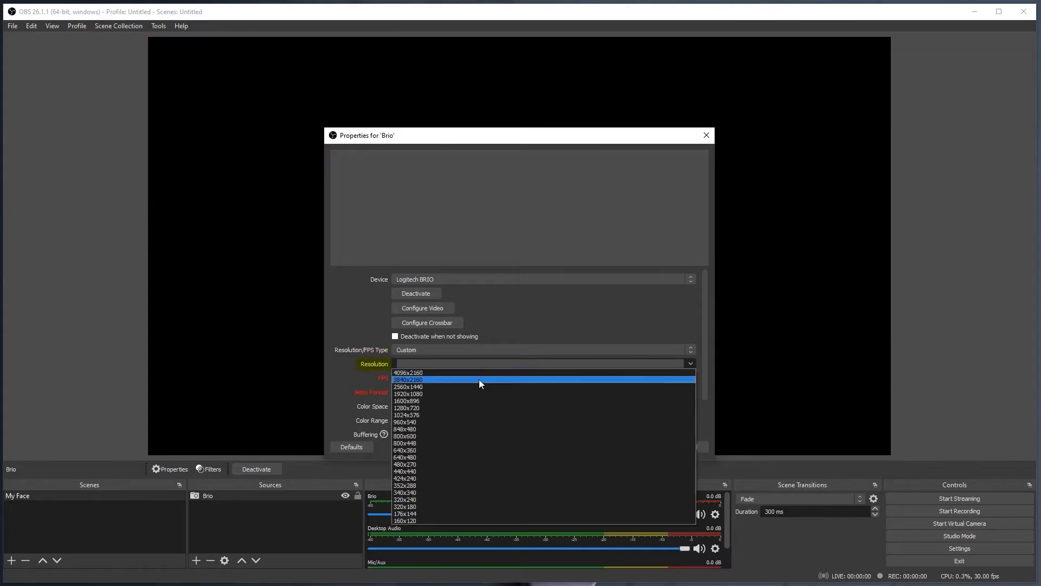
pyautogui.click(408, 380)
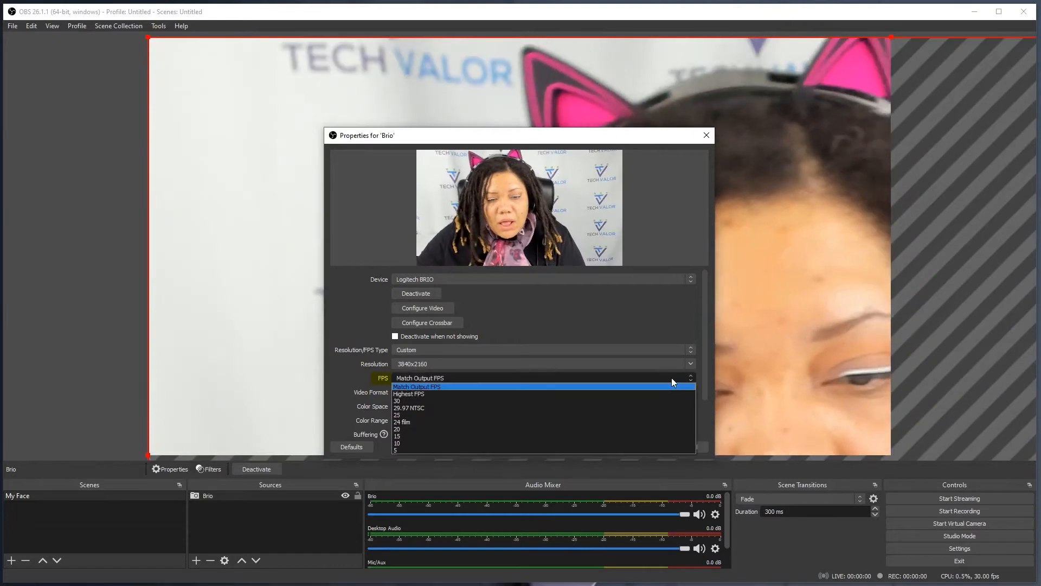
pyautogui.click(408, 393)
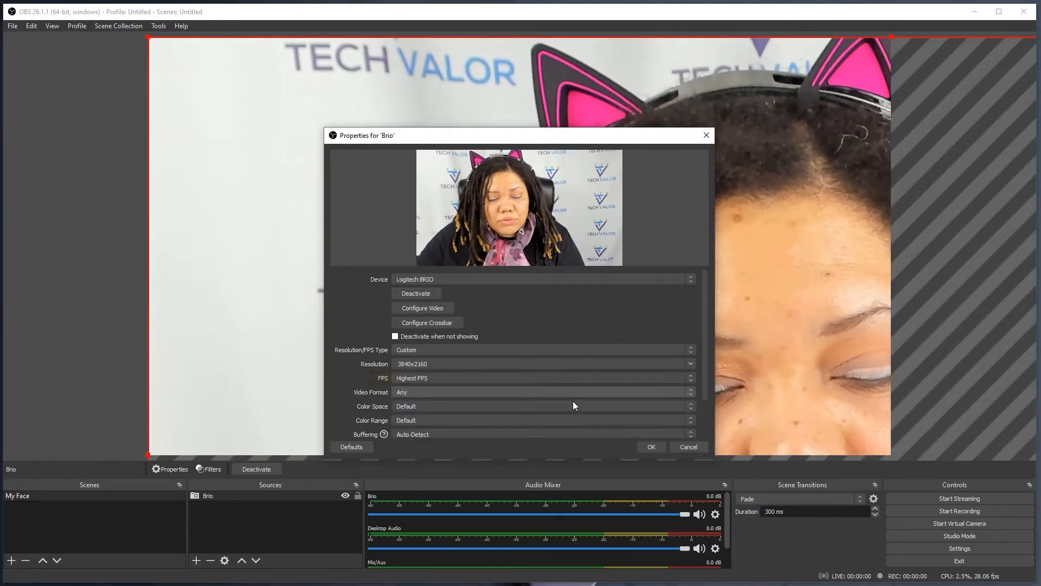
pyautogui.click(650, 446)
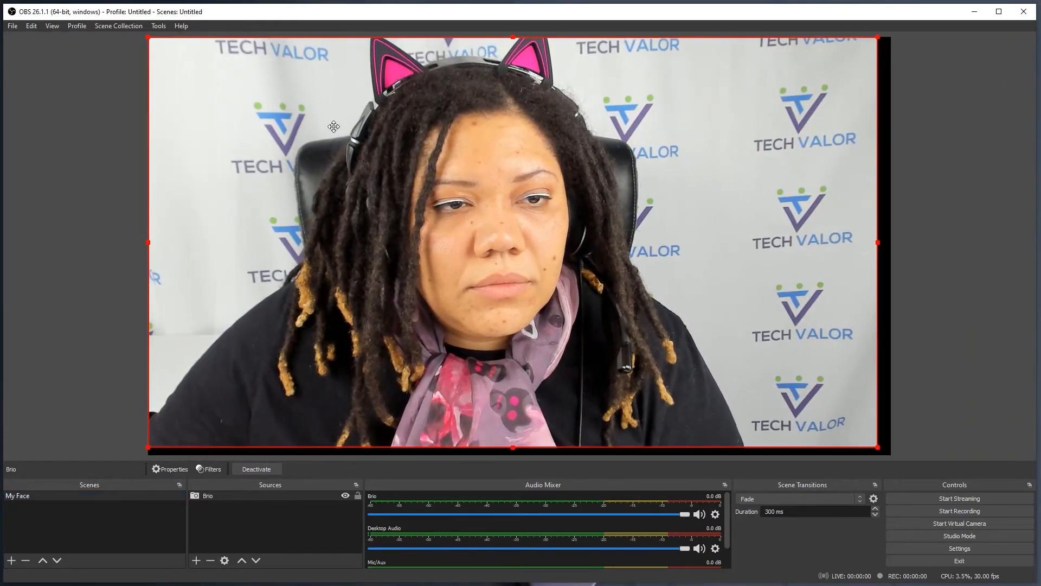
# Fit the Brio webcam source so it covers the full preview canvas
pyautogui.click(950, 259)
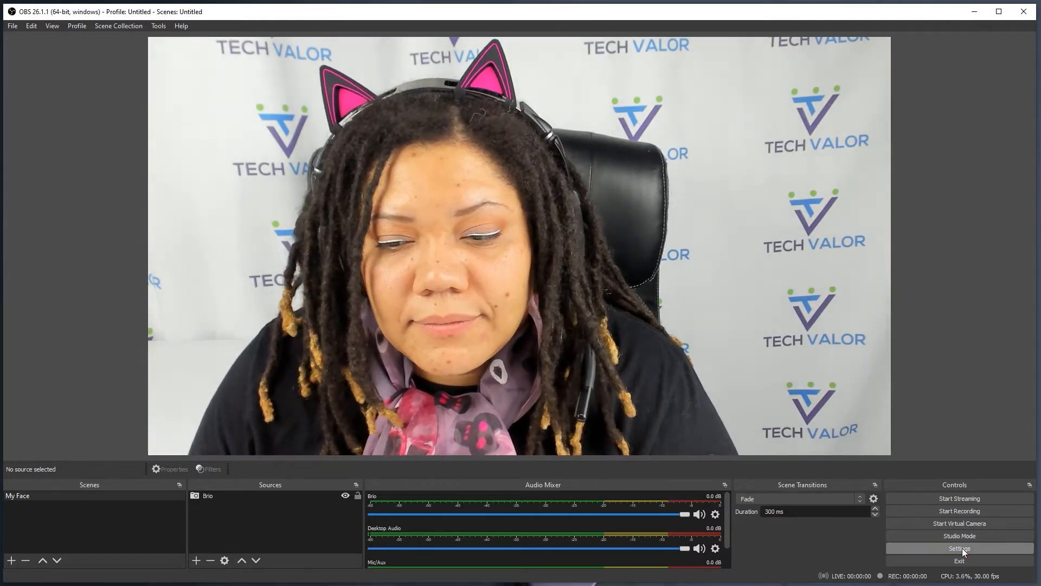
# In Audio settings, use Realtek speakers for desktop audio and the Realtek microphone for mic input
pyautogui.click(959, 548)
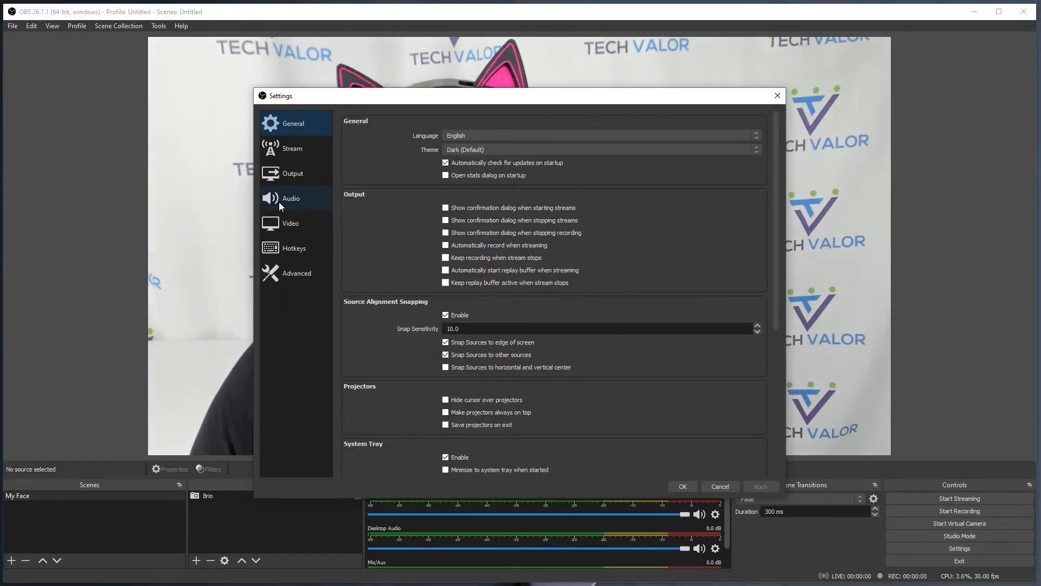
pyautogui.click(290, 198)
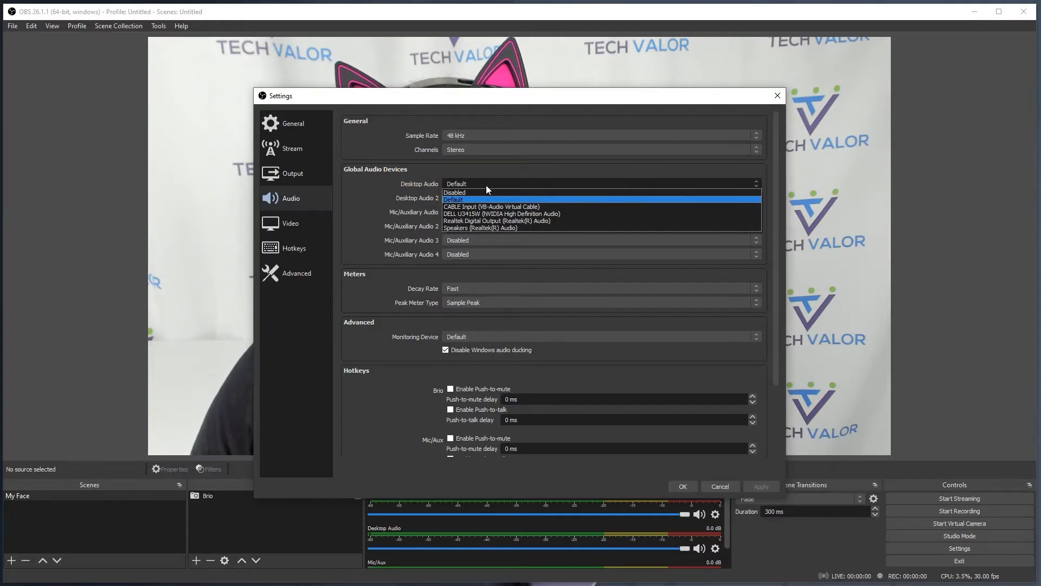
pyautogui.moveTo(487, 228)
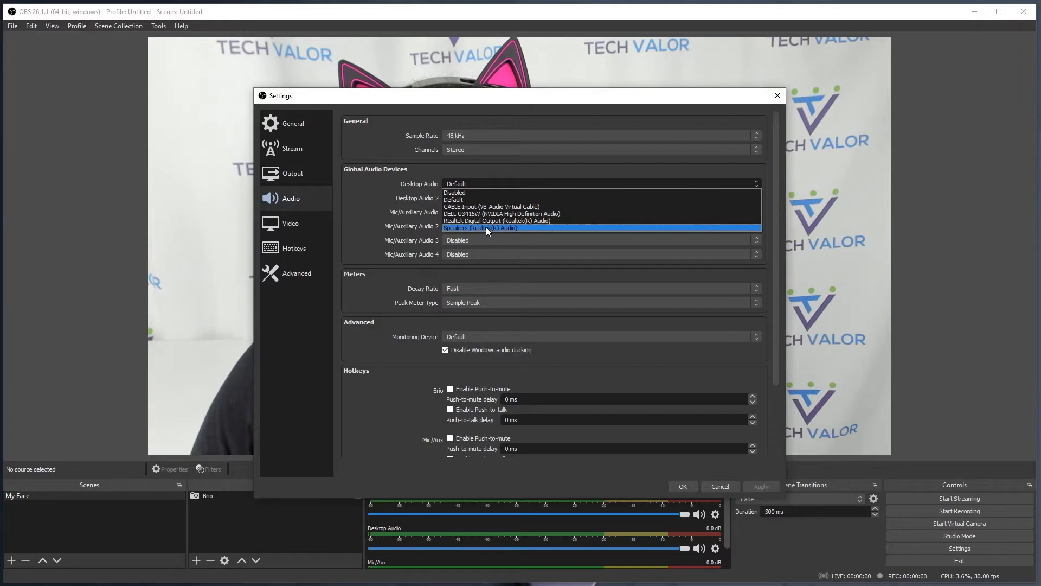
pyautogui.click(481, 227)
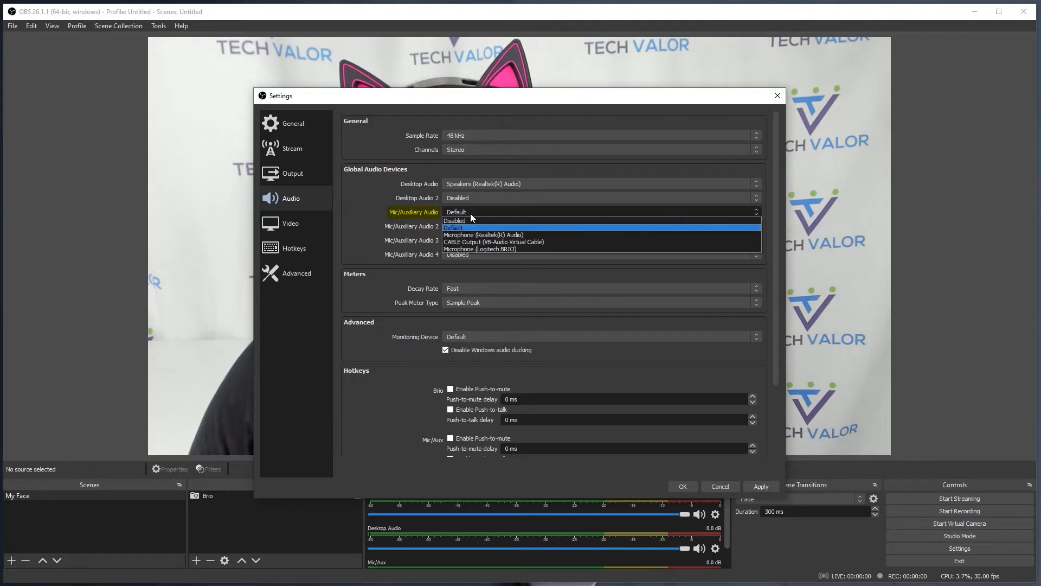
pyautogui.moveTo(478, 236)
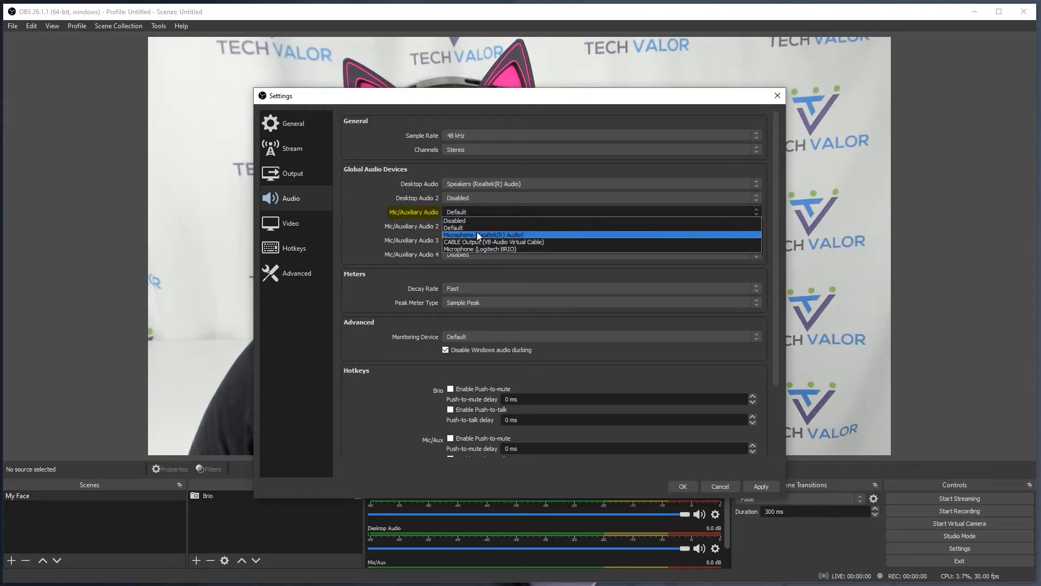
pyautogui.click(481, 234)
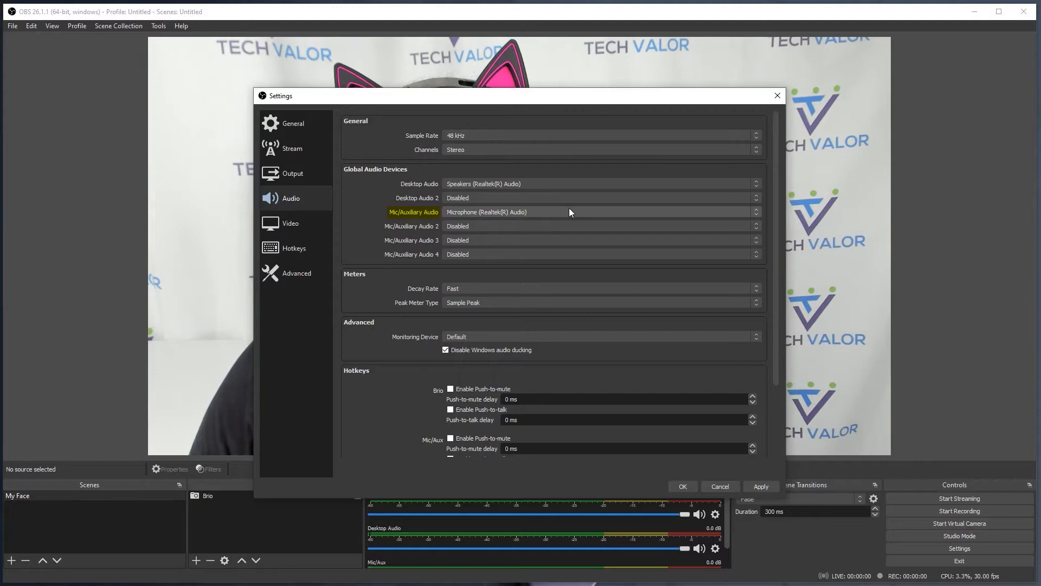
pyautogui.moveTo(417, 326)
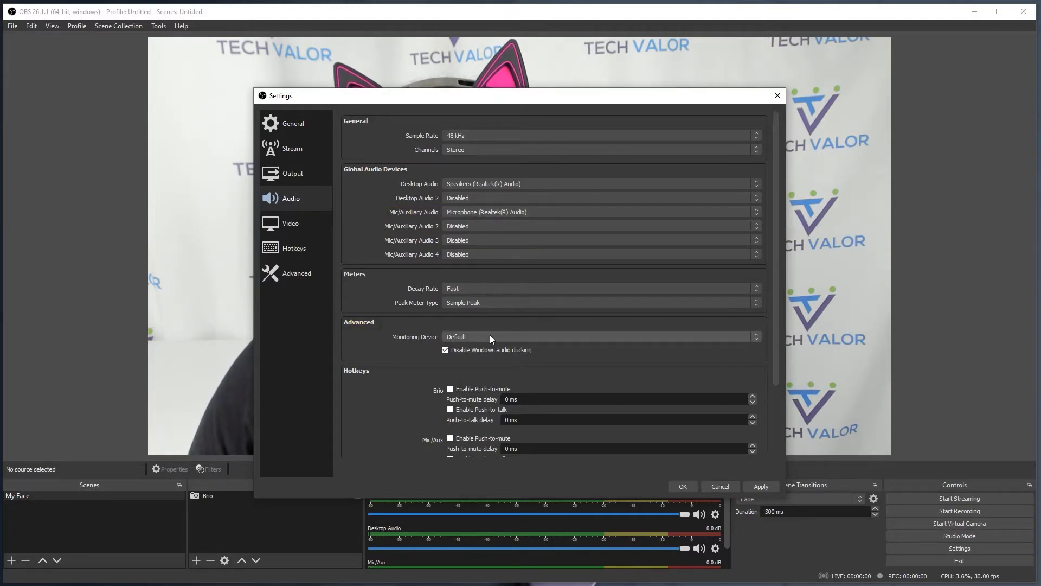
# Set the monitoring device to CABLE Input (VB-Audio Virtual Cable)
pyautogui.click(601, 336)
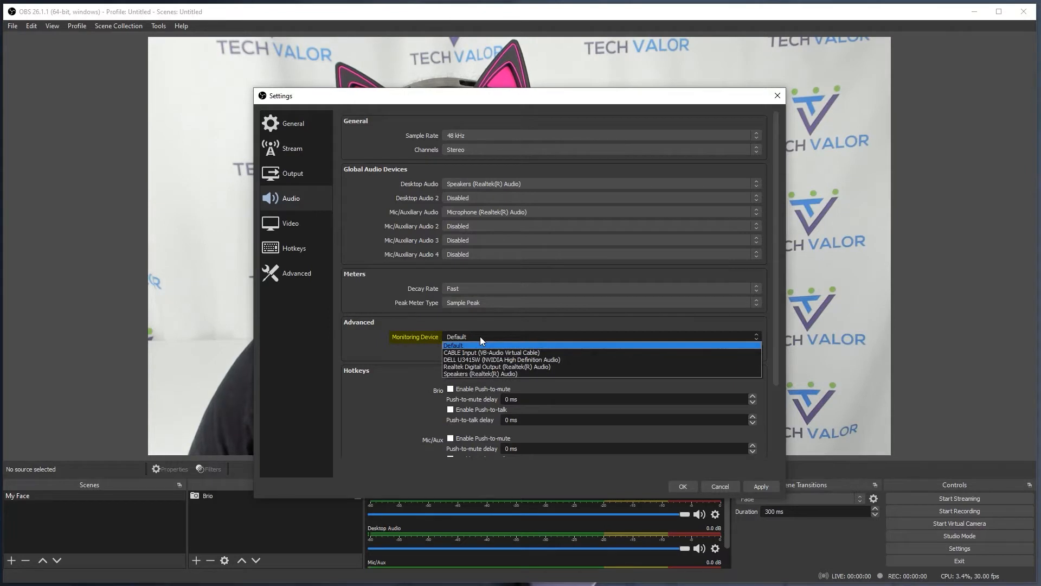
pyautogui.moveTo(484, 350)
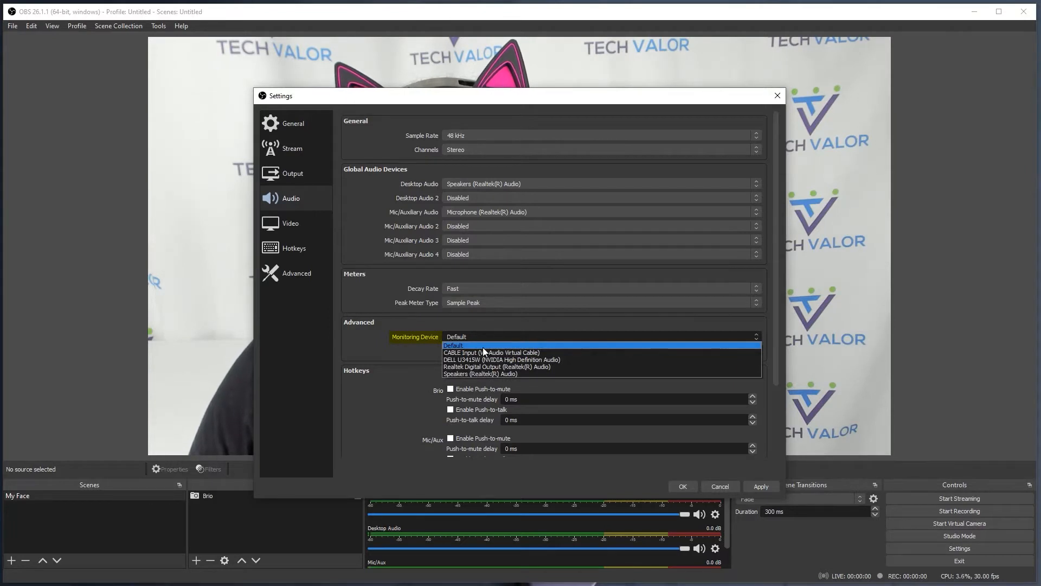
pyautogui.click(492, 351)
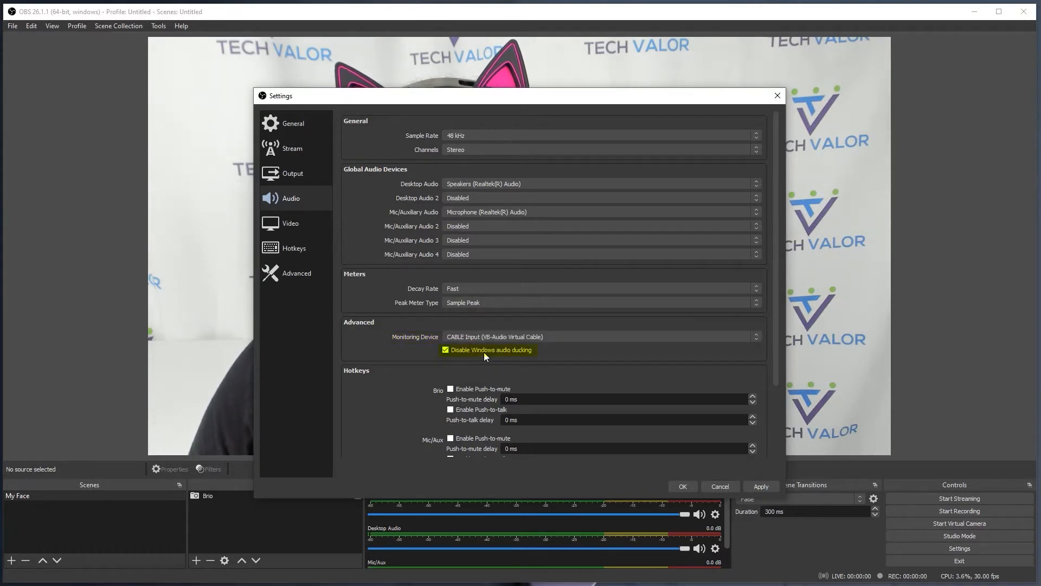
pyautogui.moveTo(534, 352)
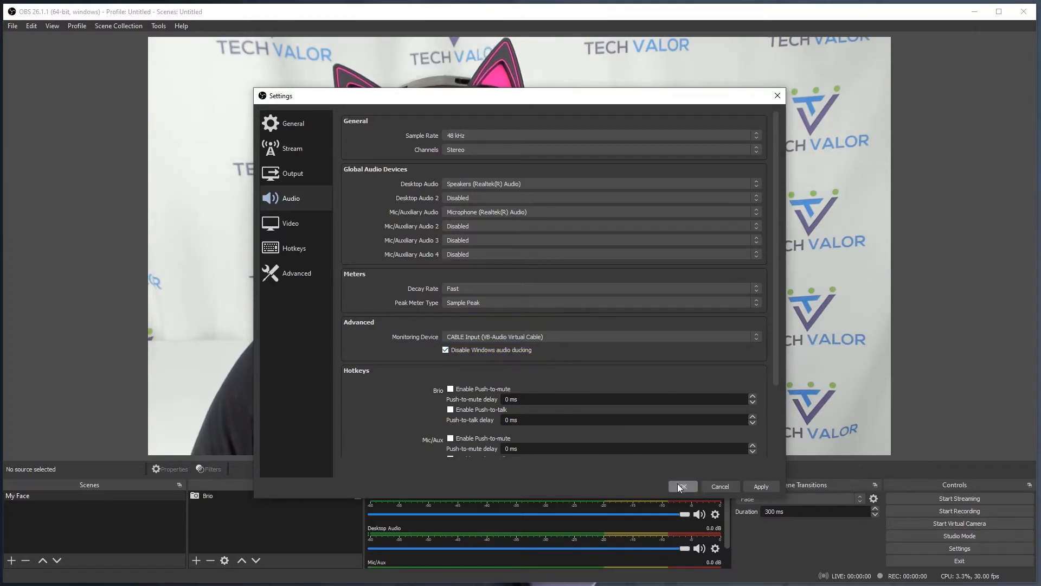
# Save the audio settings and start the OBS virtual camera output
pyautogui.click(681, 486)
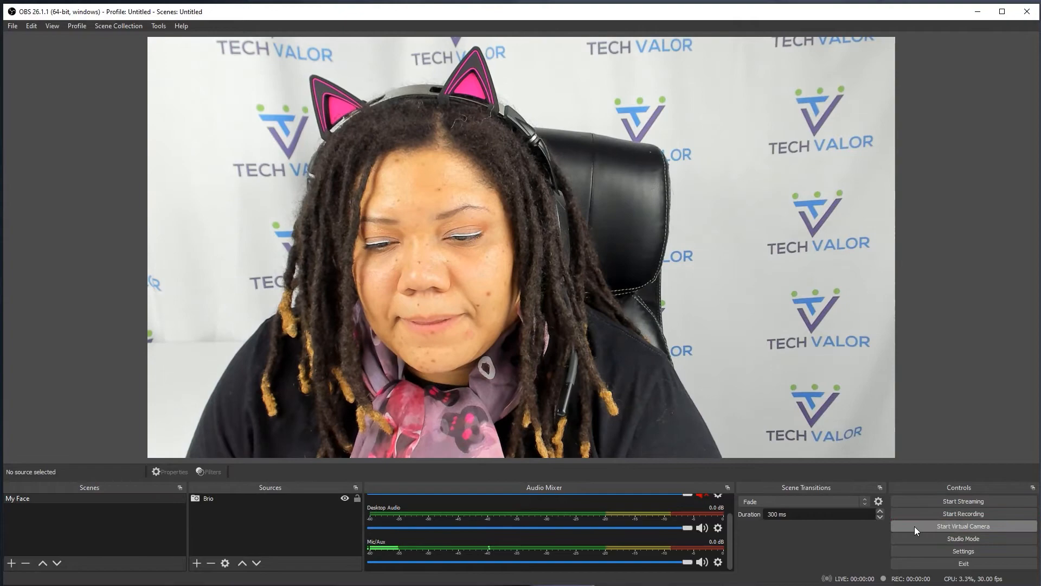
pyautogui.click(963, 526)
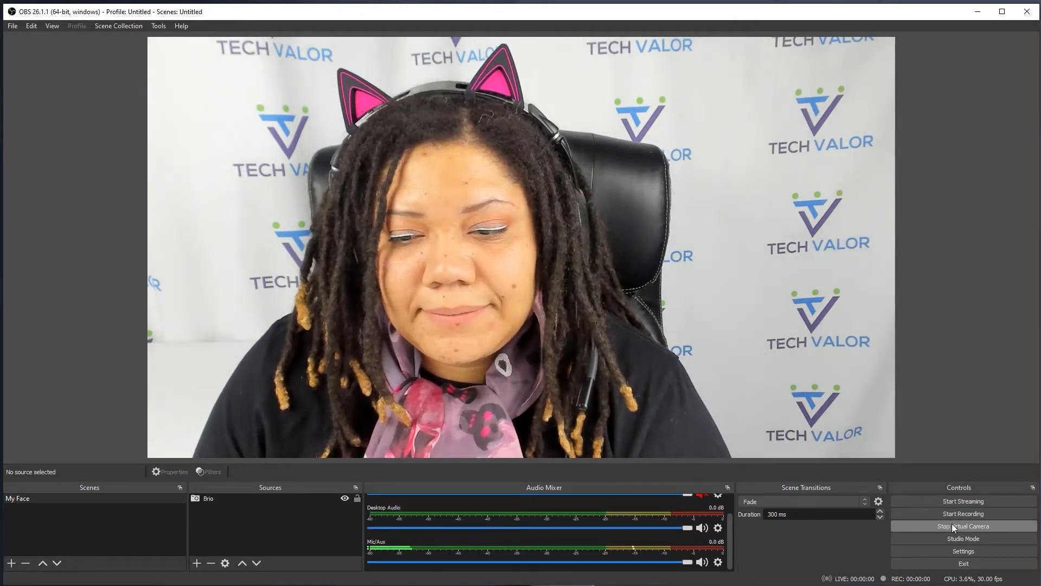
pyautogui.click(962, 526)
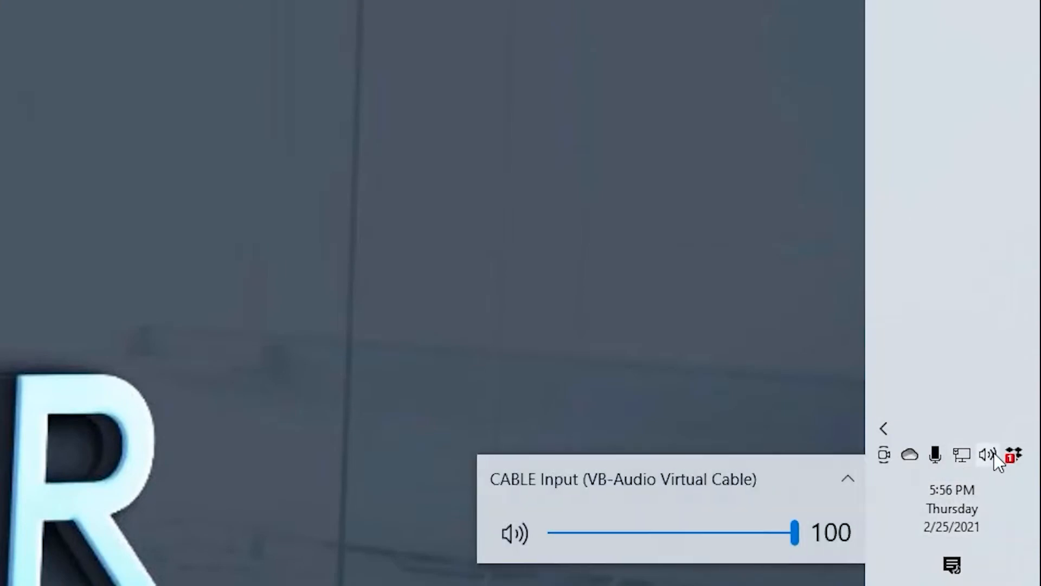
# From the taskbar sound flyout, choose CABLE Input (VB-Audio Virtual Cable) as the playback device
pyautogui.click(847, 479)
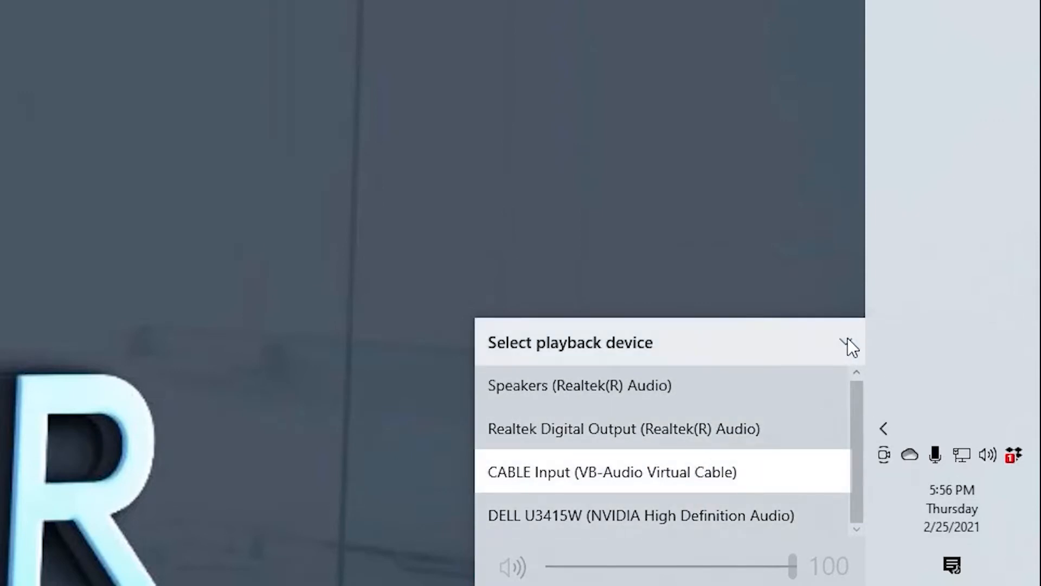
pyautogui.click(611, 472)
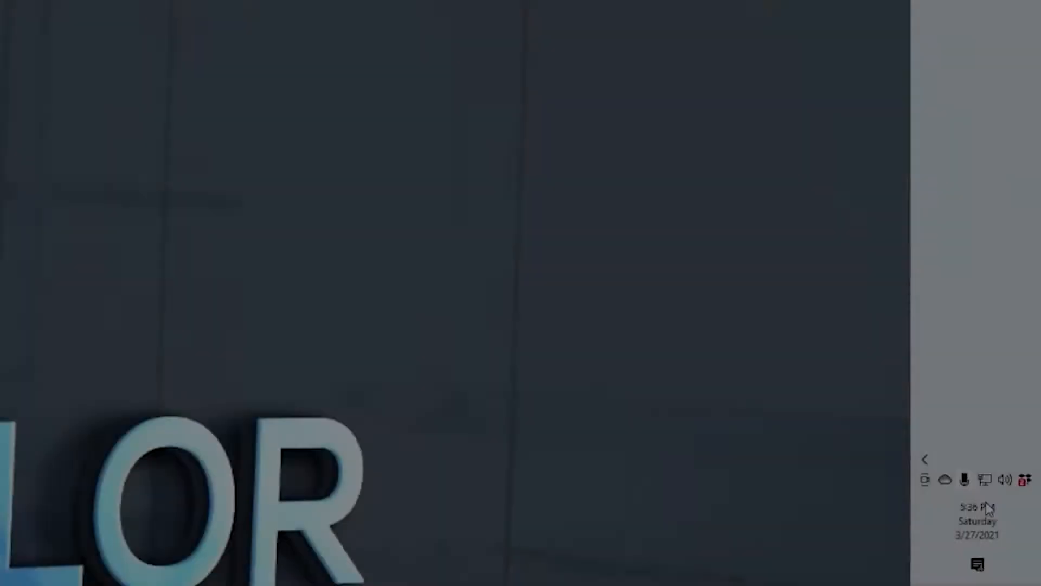
# Reach the Recording tab of the Windows Sound panel and bring up CABLE Output's context menu
pyautogui.rightClick(1004, 478)
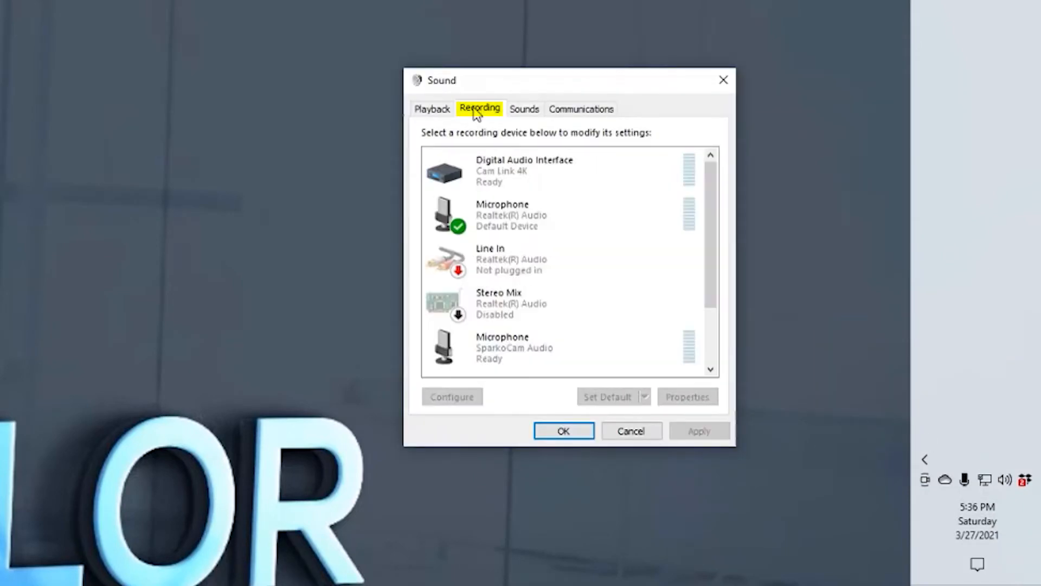
pyautogui.scroll(-3)
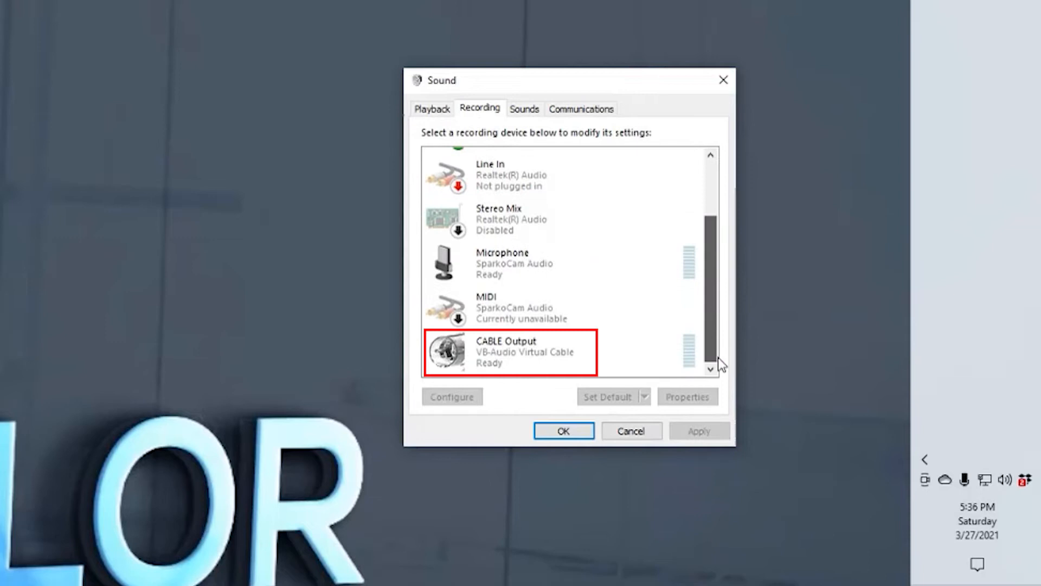
pyautogui.rightClick(506, 351)
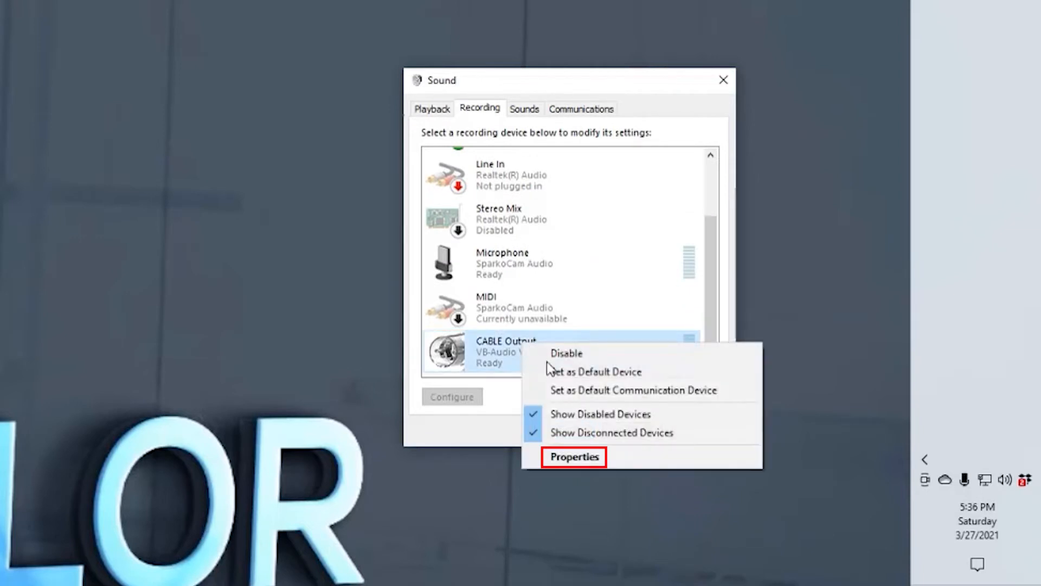
pyautogui.moveTo(611, 465)
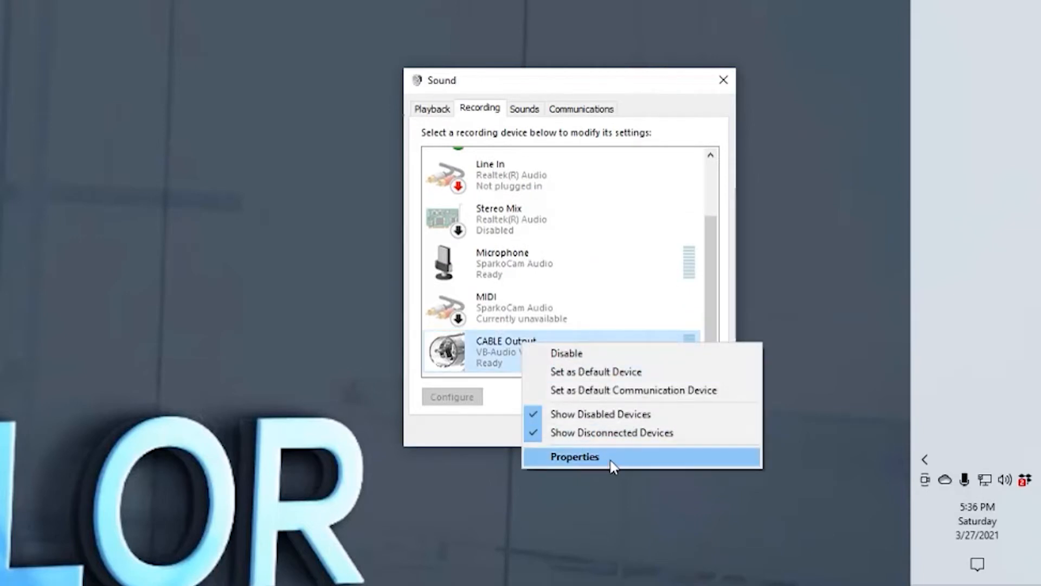
# Enable Listen to this device on CABLE Output, playing back through Speakers (Realtek(R) Audio)
pyautogui.click(574, 457)
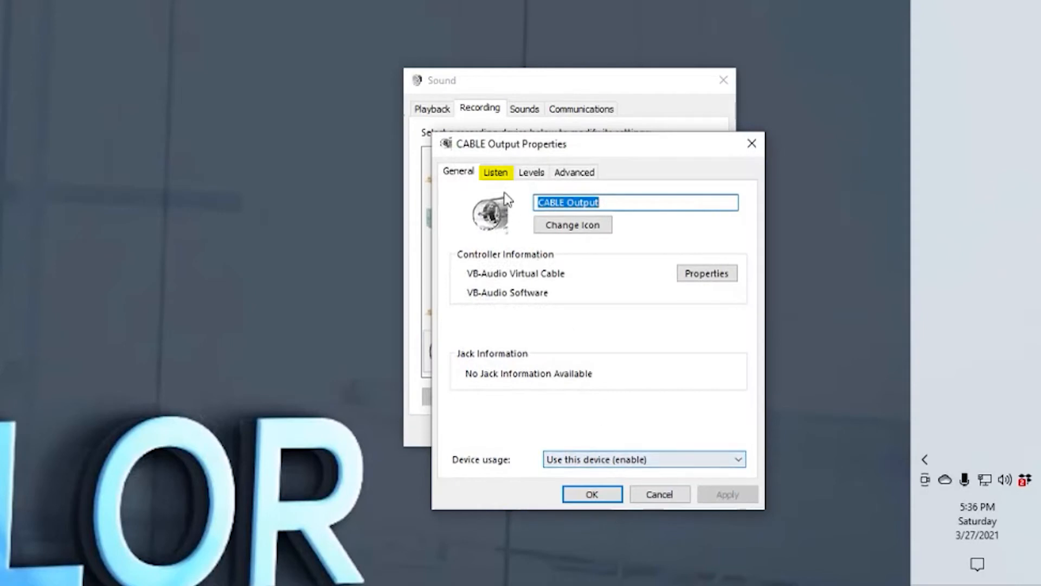
pyautogui.click(496, 172)
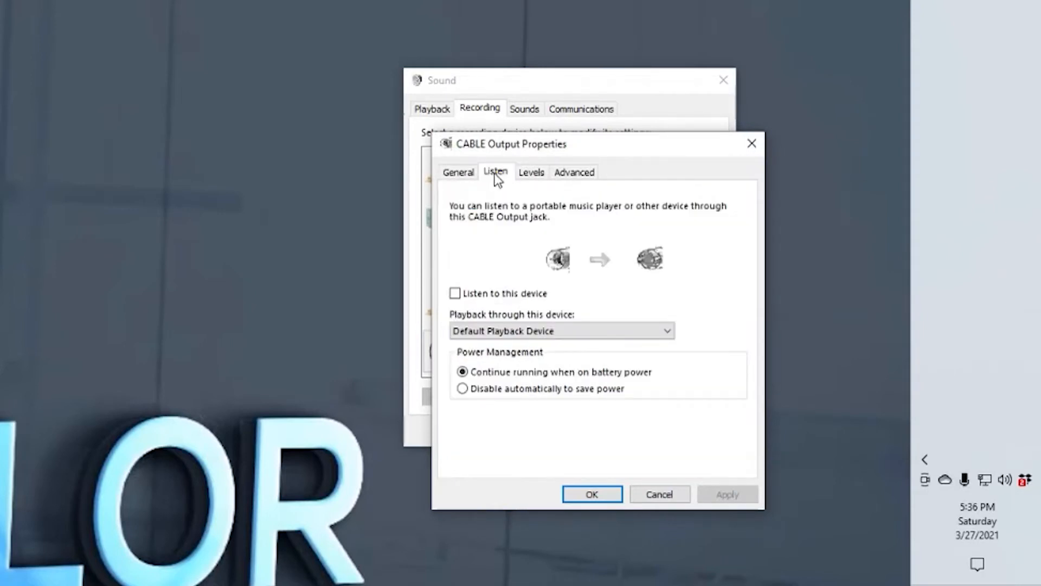
pyautogui.click(454, 293)
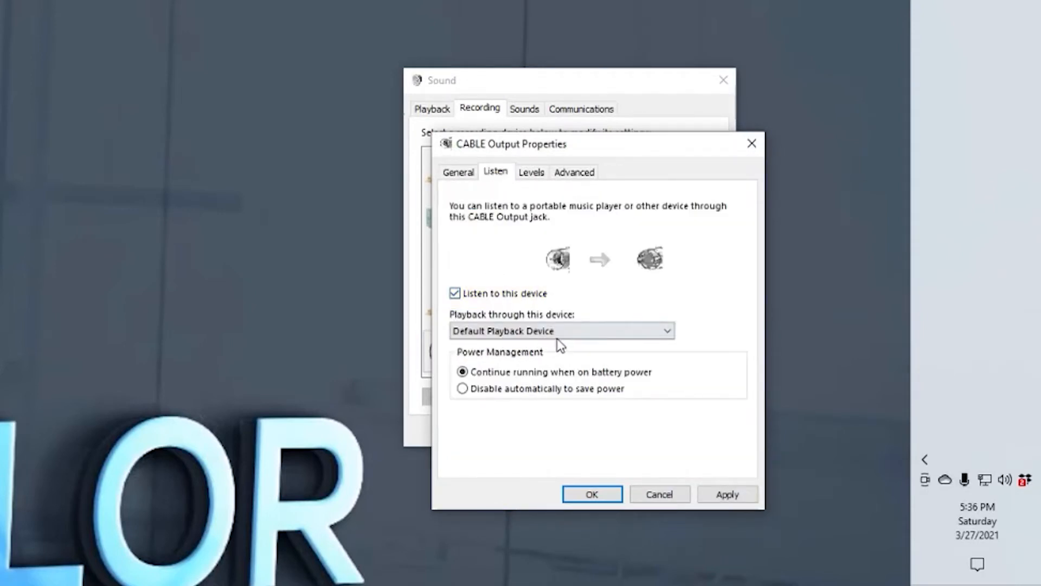
pyautogui.click(561, 331)
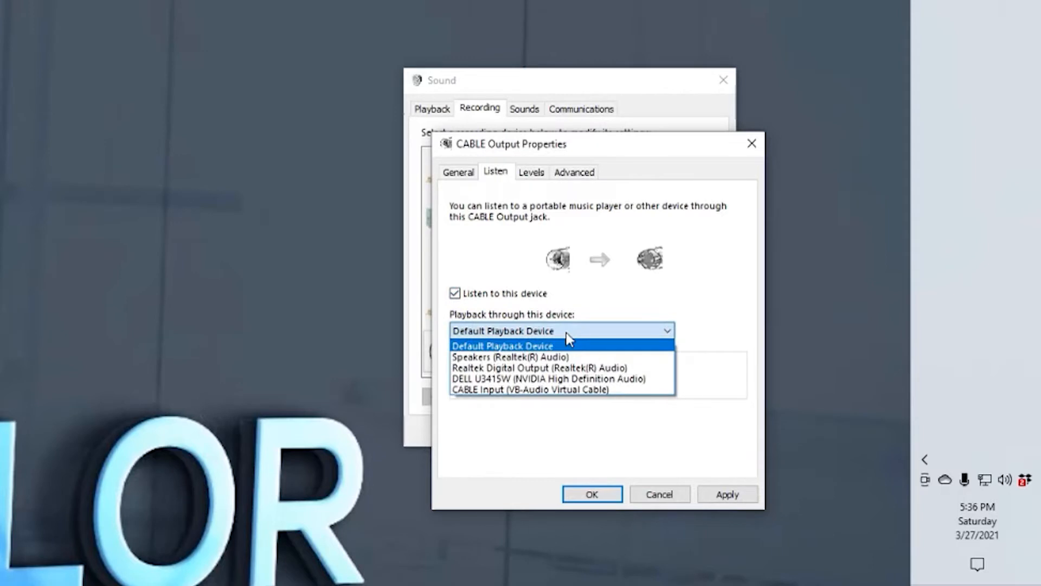
pyautogui.click(511, 357)
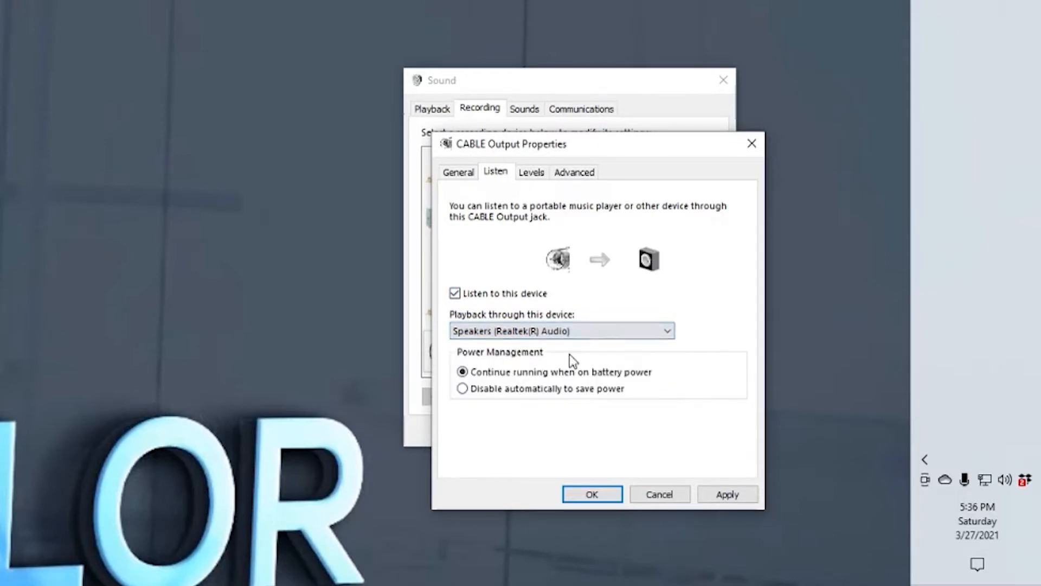
pyautogui.moveTo(569, 364)
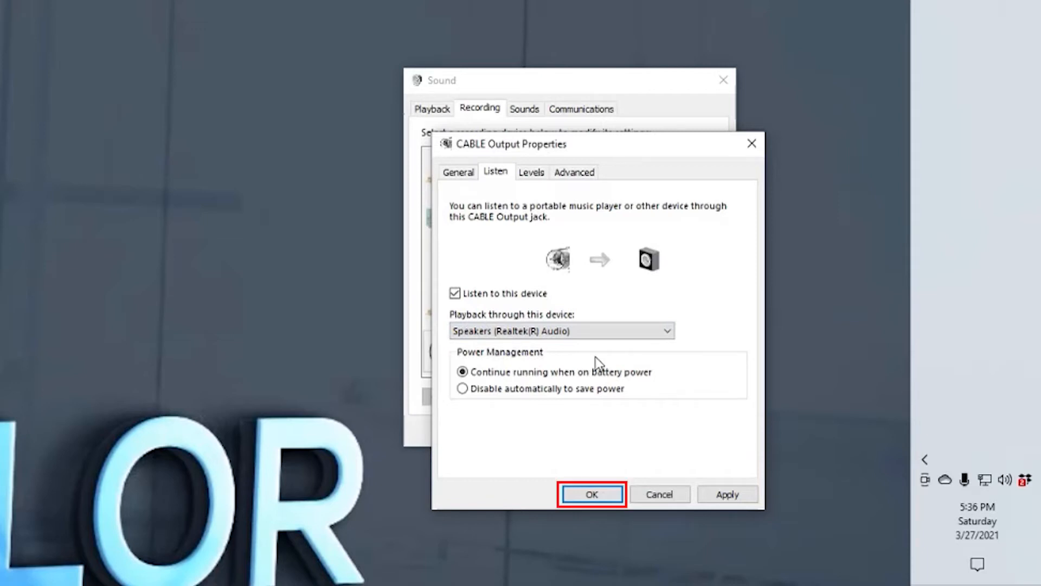
# Confirm the CABLE Output properties and close the Sound panel keeping the changes
pyautogui.click(591, 495)
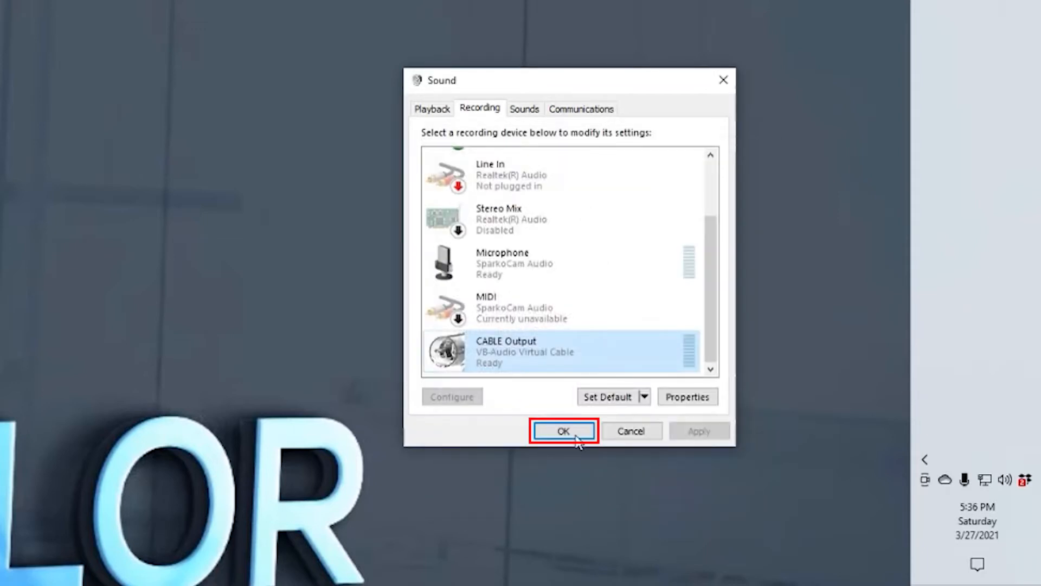
pyautogui.click(563, 430)
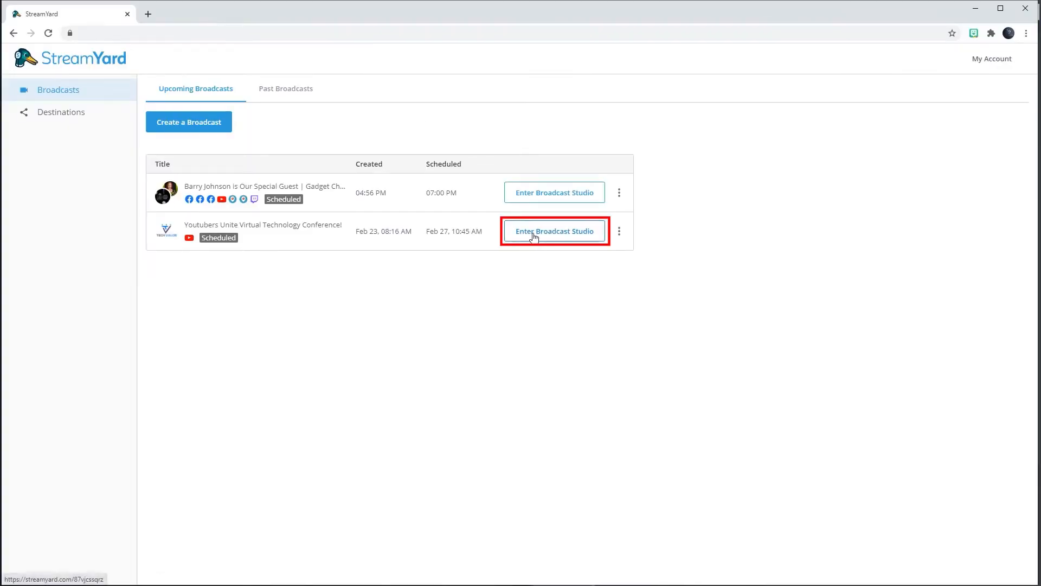
# Enter the Youtubers Unite conference studio and choose OBS Virtual Camera as the camera
pyautogui.click(555, 230)
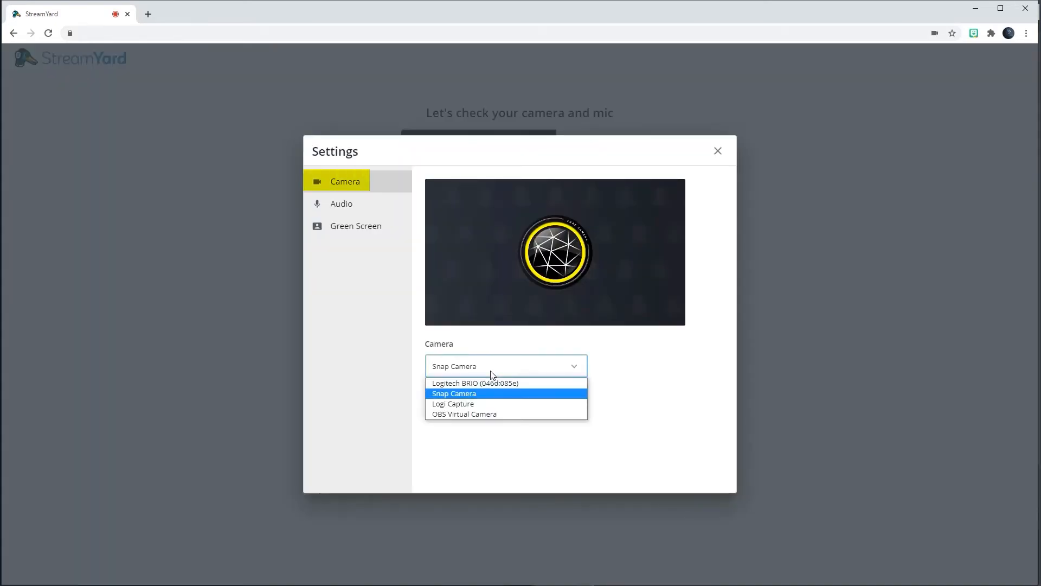
pyautogui.moveTo(473, 413)
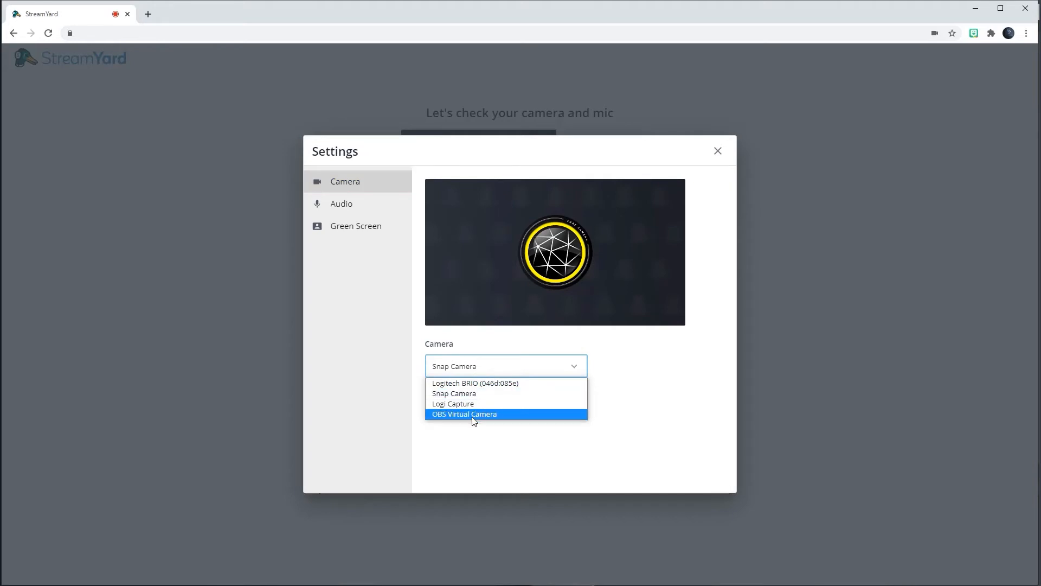
pyautogui.click(466, 413)
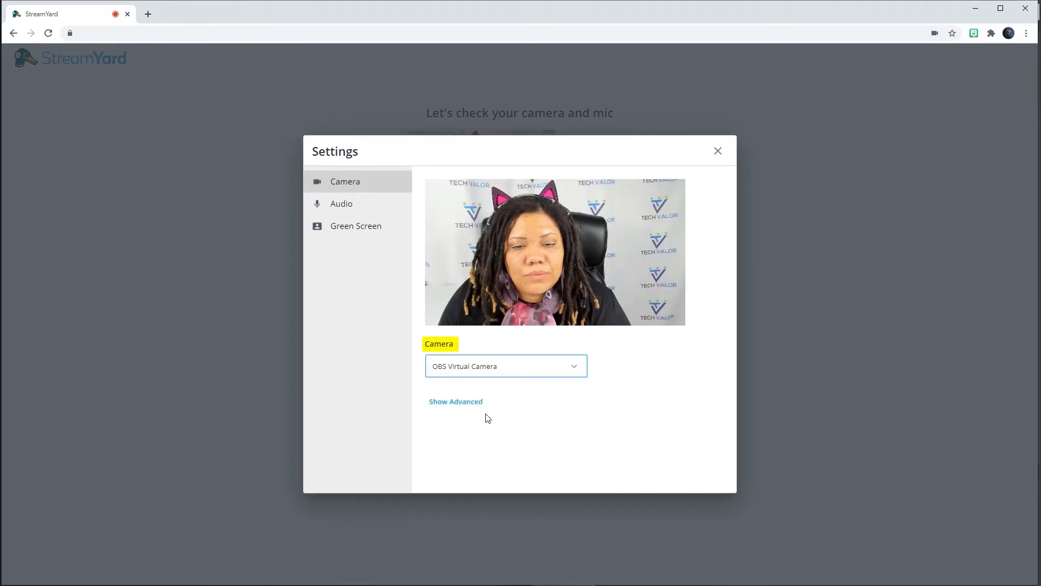
# Set StreamYard audio to CABLE Output mic and Speakers (Realtek(R) Audio), then close Settings
pyautogui.click(341, 203)
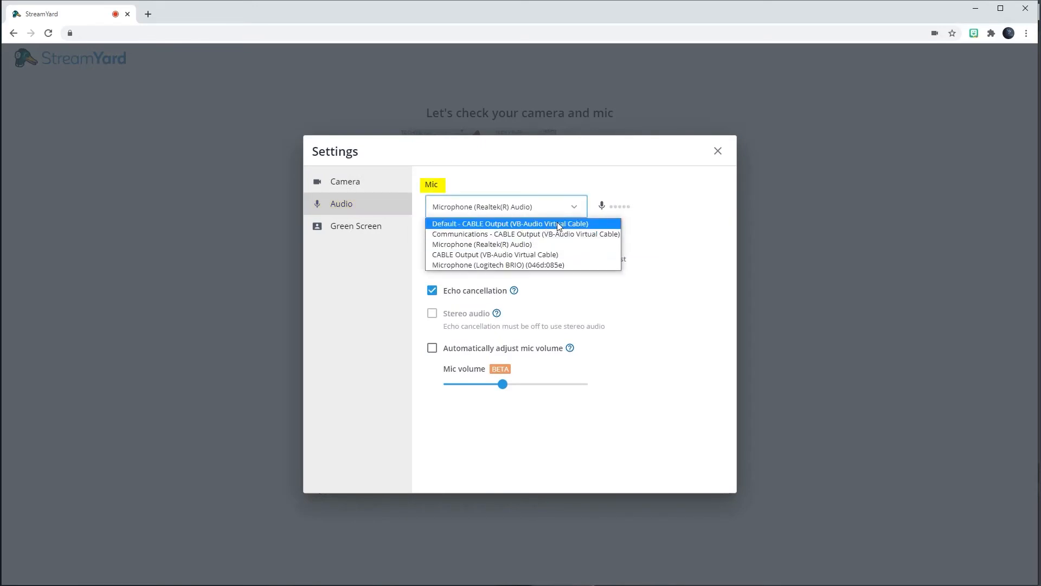
pyautogui.click(510, 224)
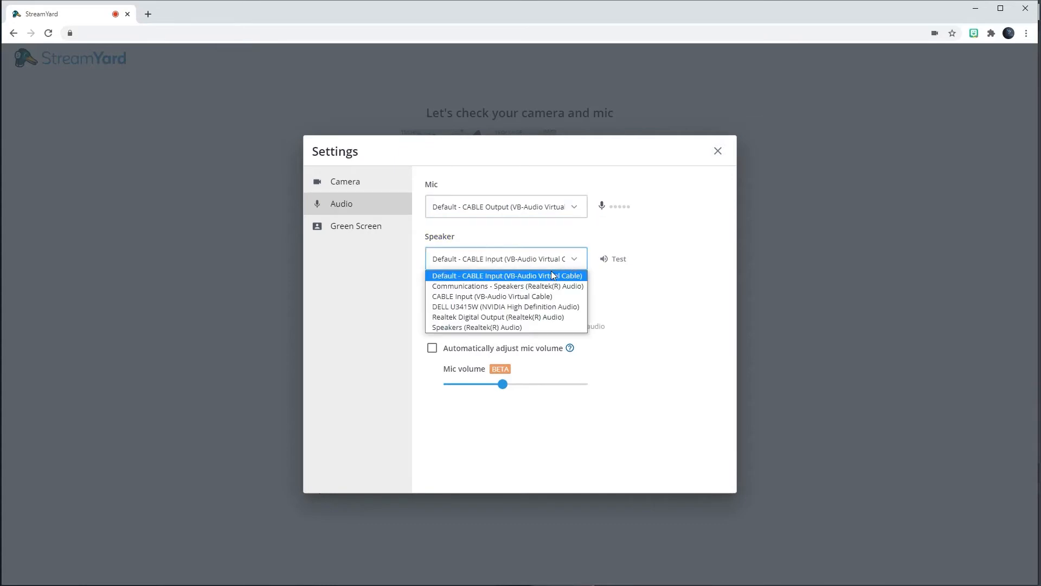
pyautogui.moveTo(478, 327)
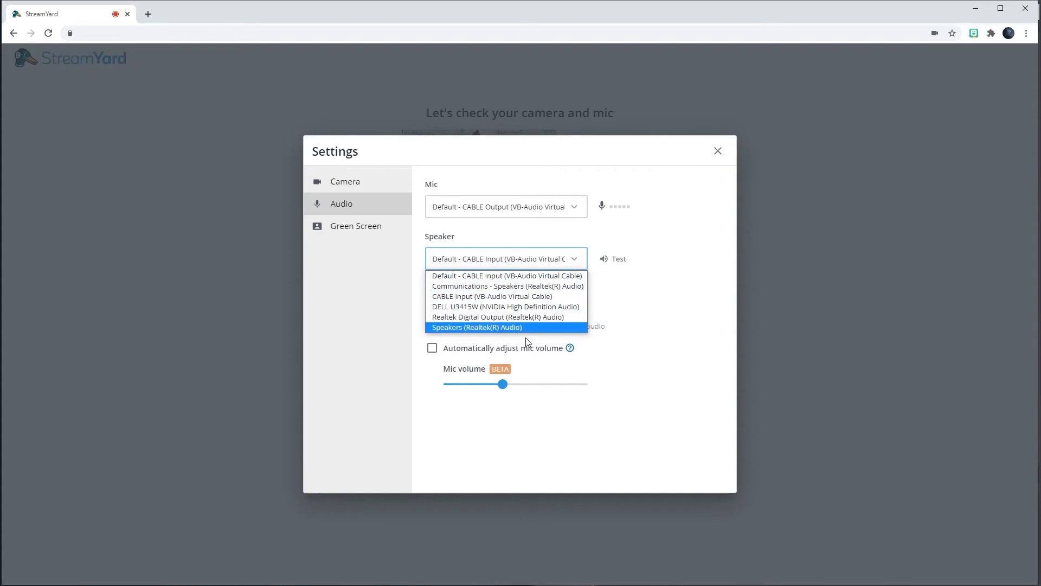
pyautogui.click(477, 327)
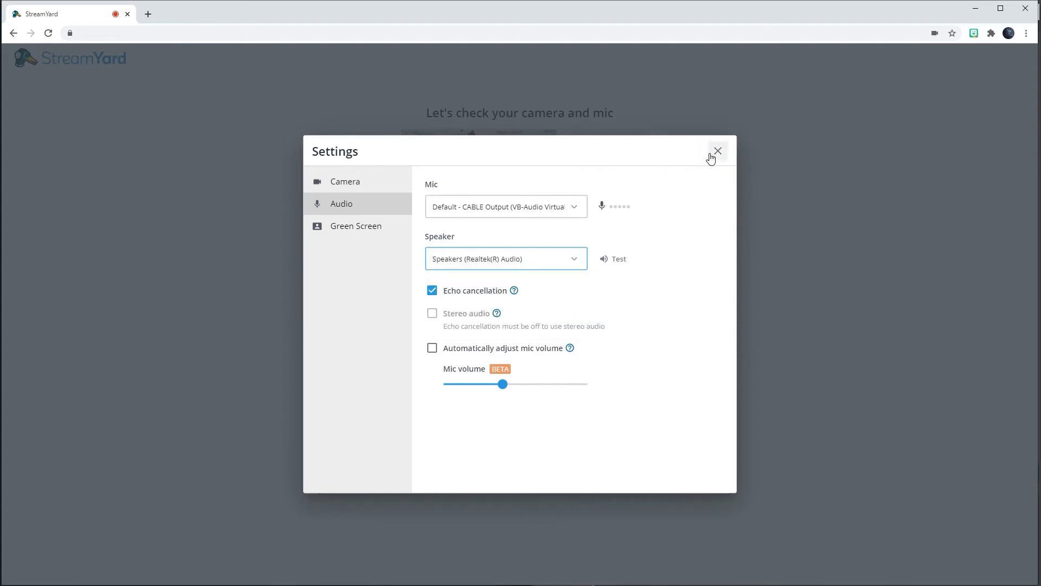
pyautogui.click(717, 151)
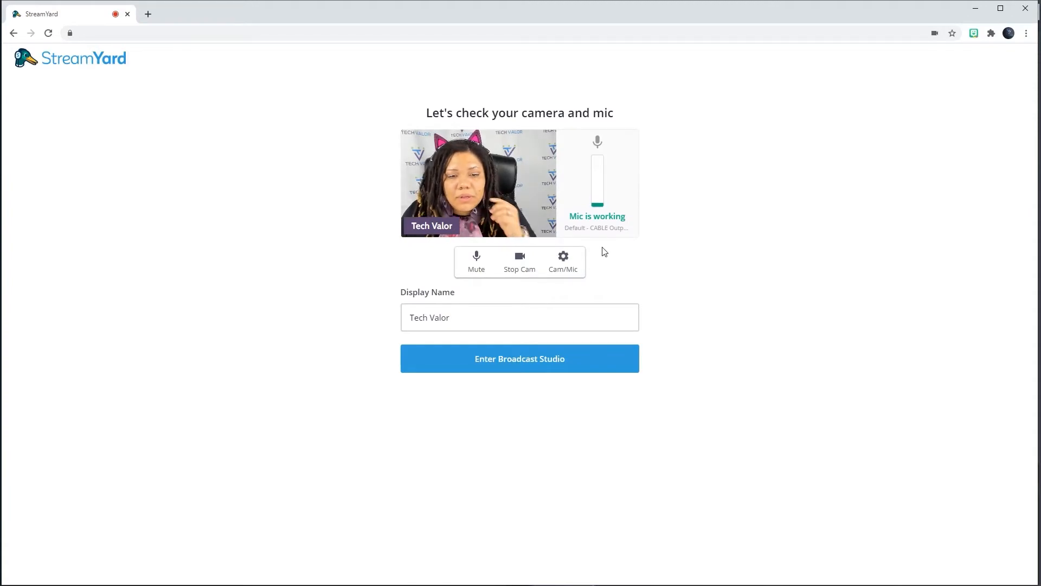
pyautogui.moveTo(600, 250)
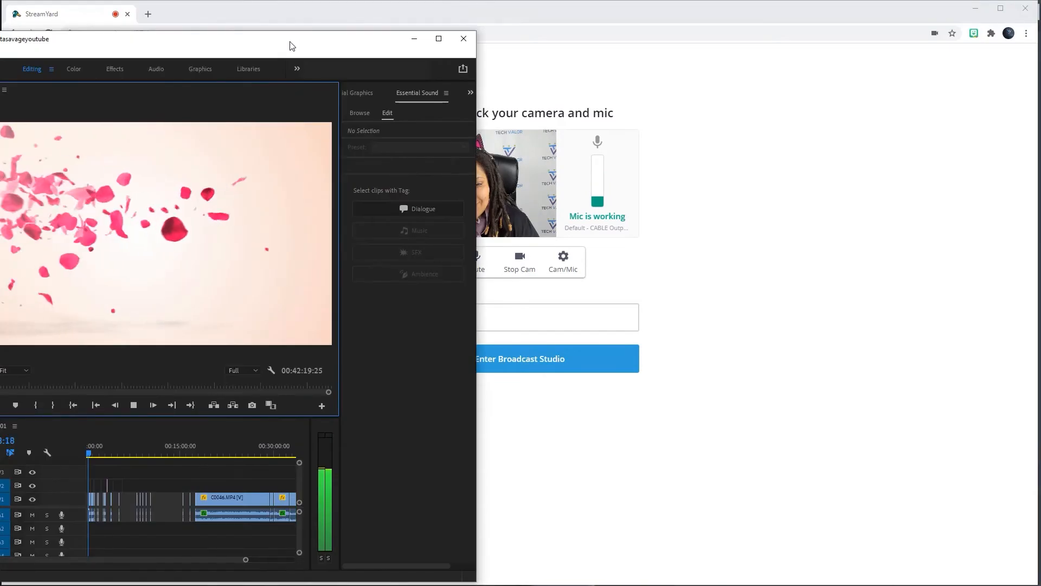
# Drag the Premiere Pro window into view over the browser and stop the sequence playback
pyautogui.moveTo(291, 46); pyautogui.dragTo(362, 47)
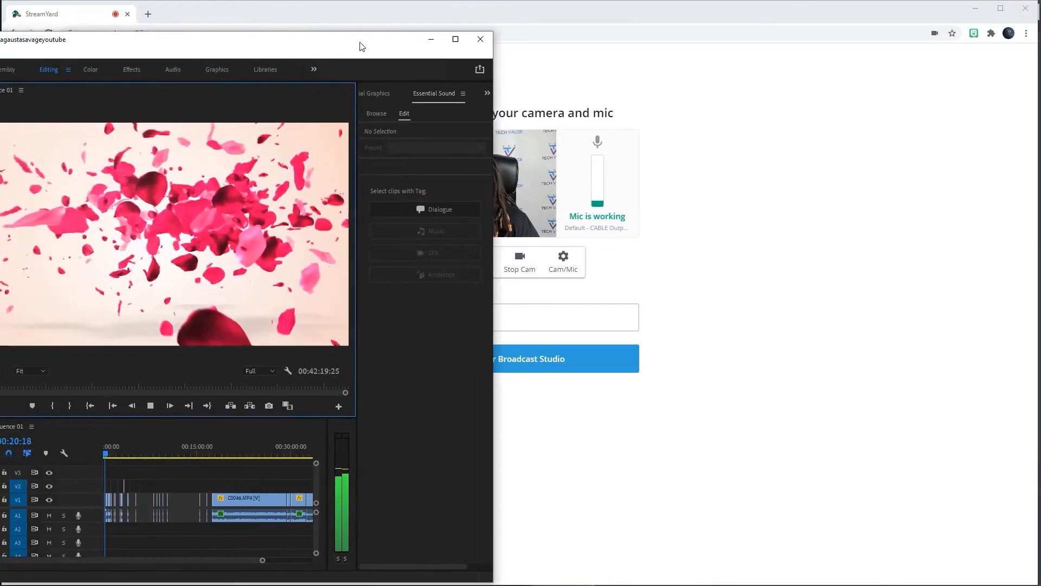
pyautogui.moveTo(362, 46); pyautogui.dragTo(335, 23)
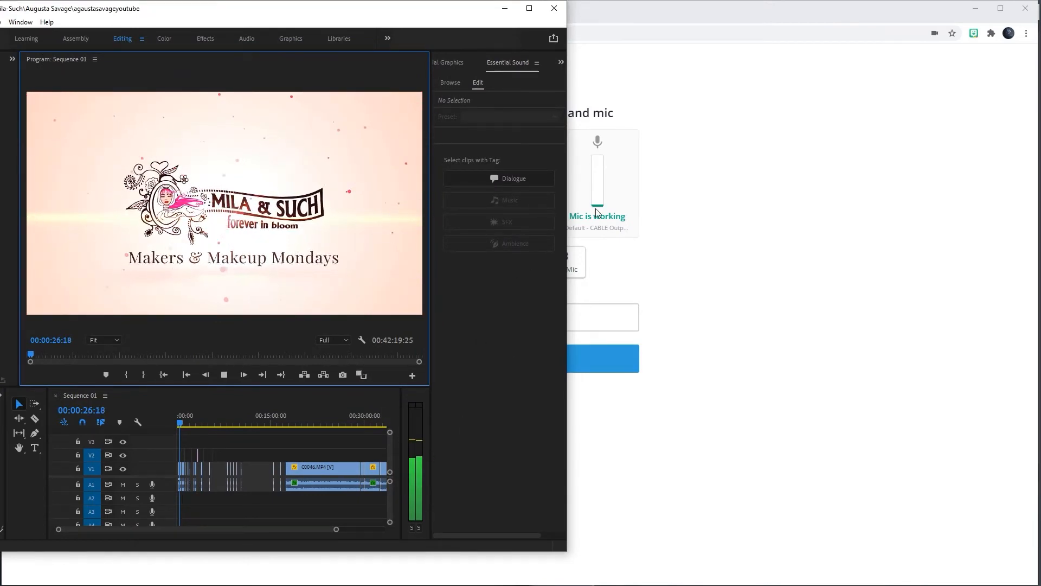
pyautogui.click(144, 41)
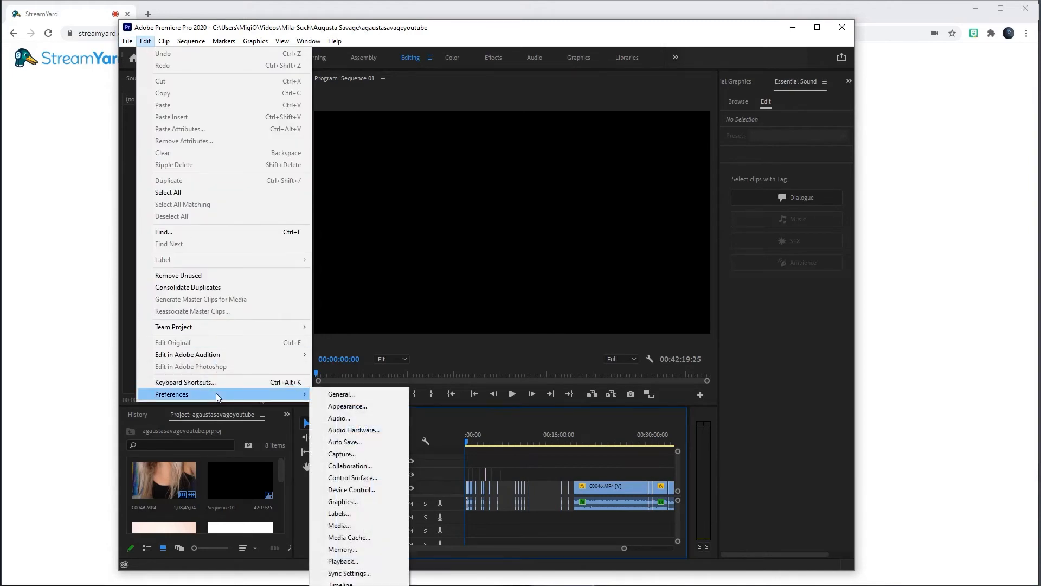
# Set Premiere Pro's Audio Hardware Default Output to CABLE Input, accepting the warning
pyautogui.click(353, 429)
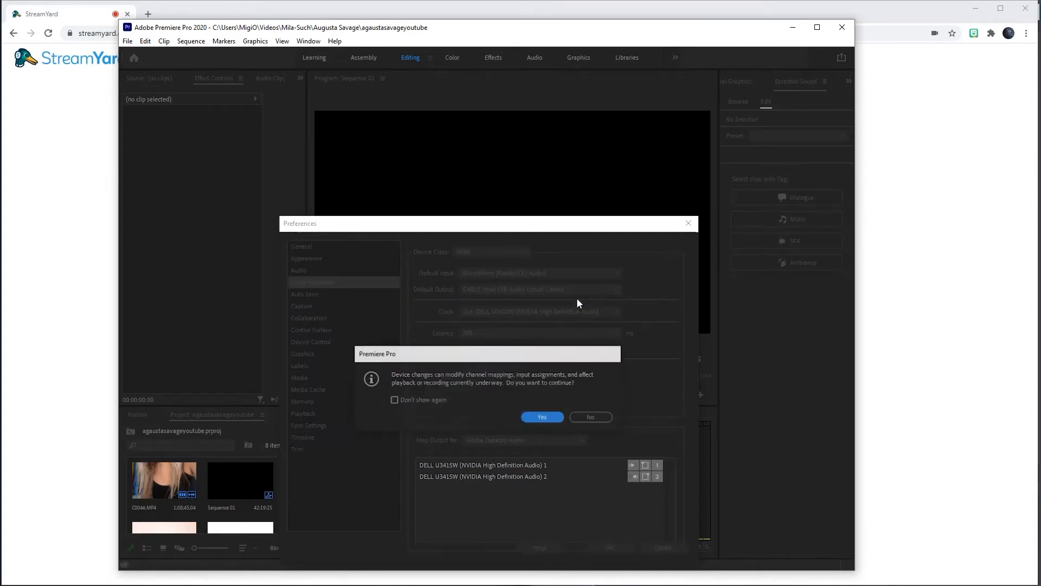
pyautogui.click(542, 417)
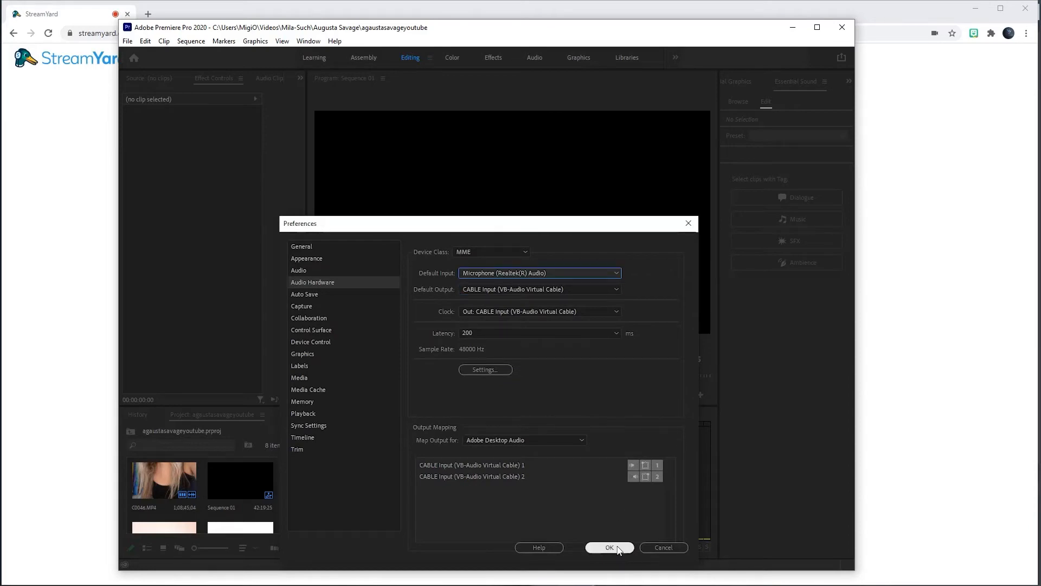
pyautogui.click(609, 547)
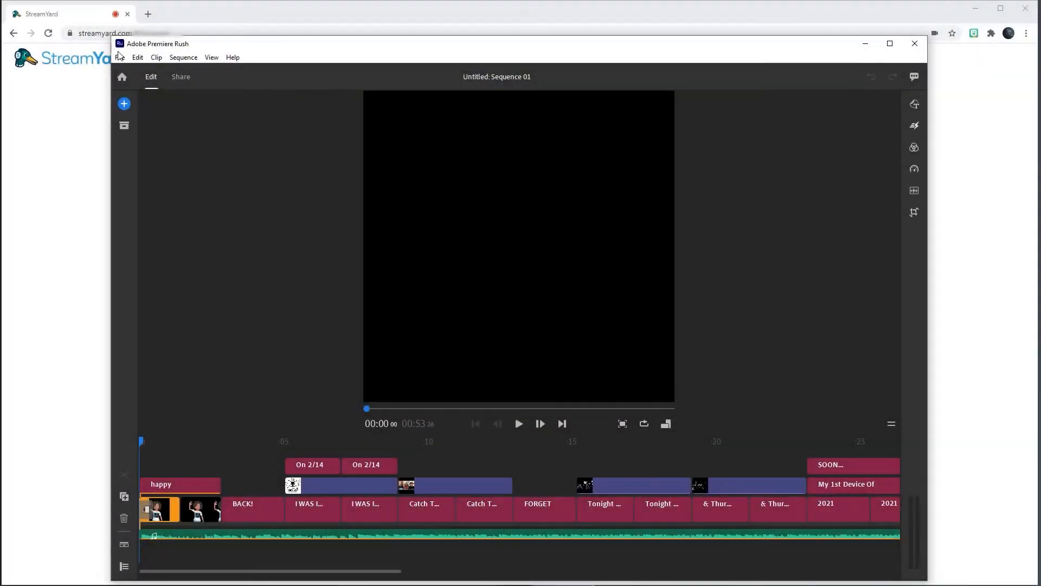
# Set Premiere Rush's Audio Output preference to CABLE Input (VB-Audio Virtual Cable) and save
pyautogui.click(138, 57)
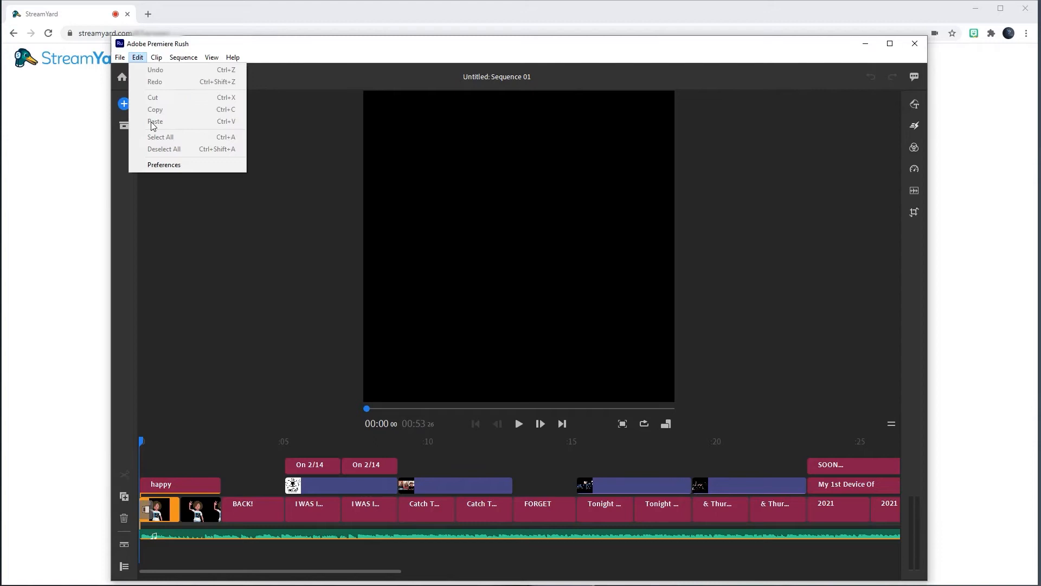
pyautogui.click(164, 165)
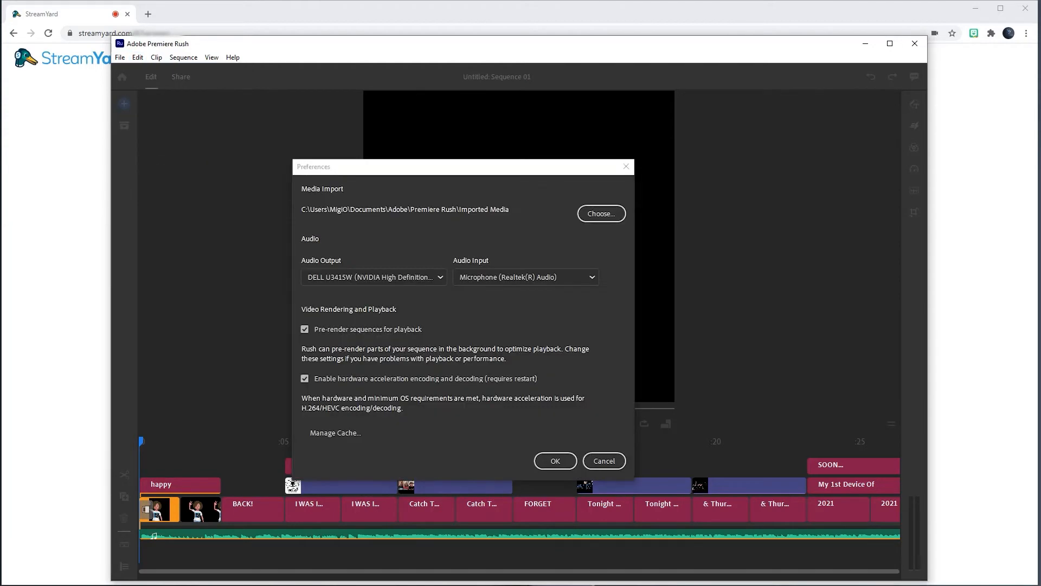
pyautogui.click(373, 277)
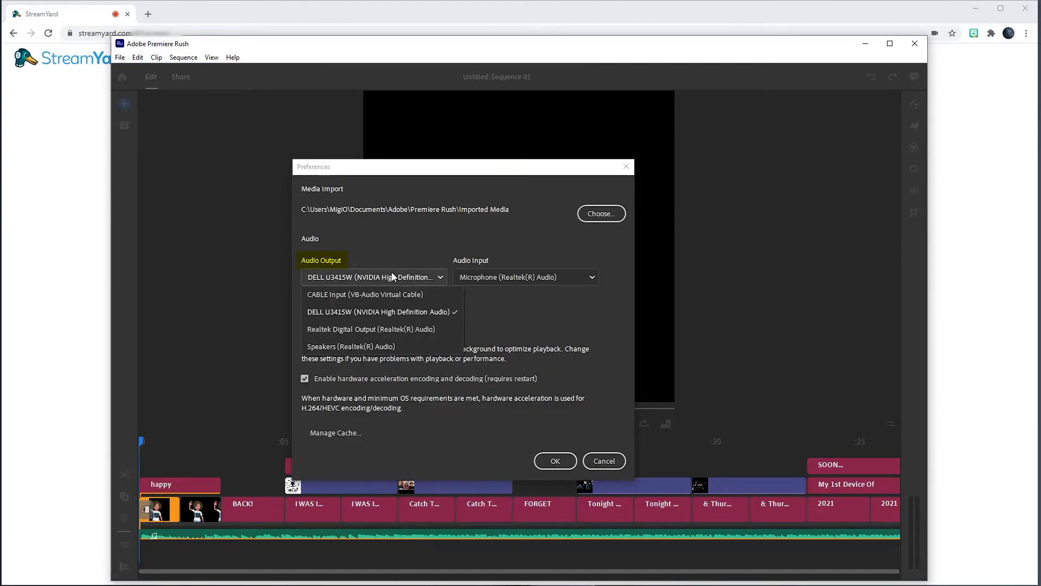
pyautogui.moveTo(398, 299)
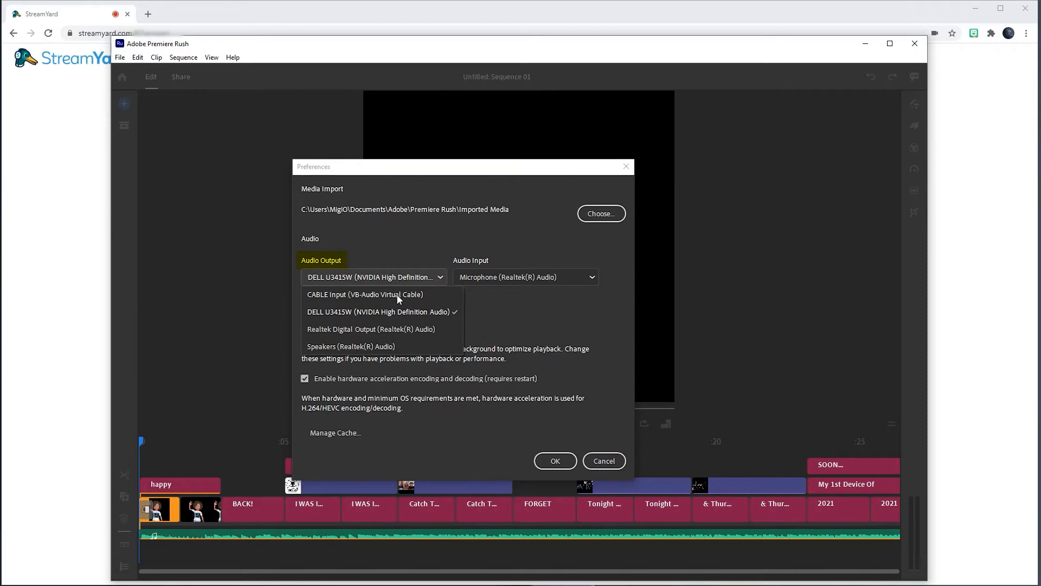
pyautogui.click(365, 294)
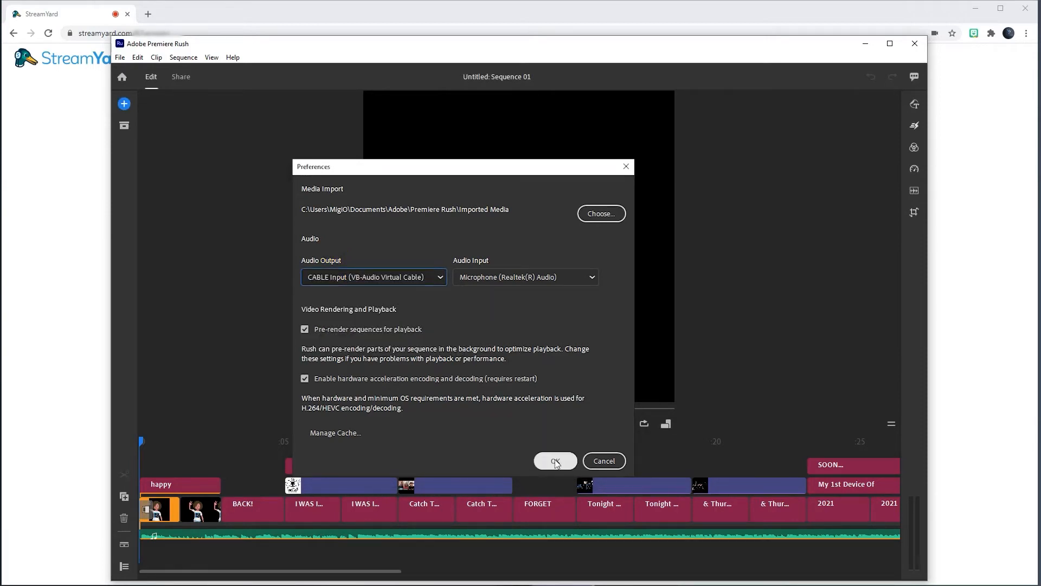
pyautogui.click(555, 462)
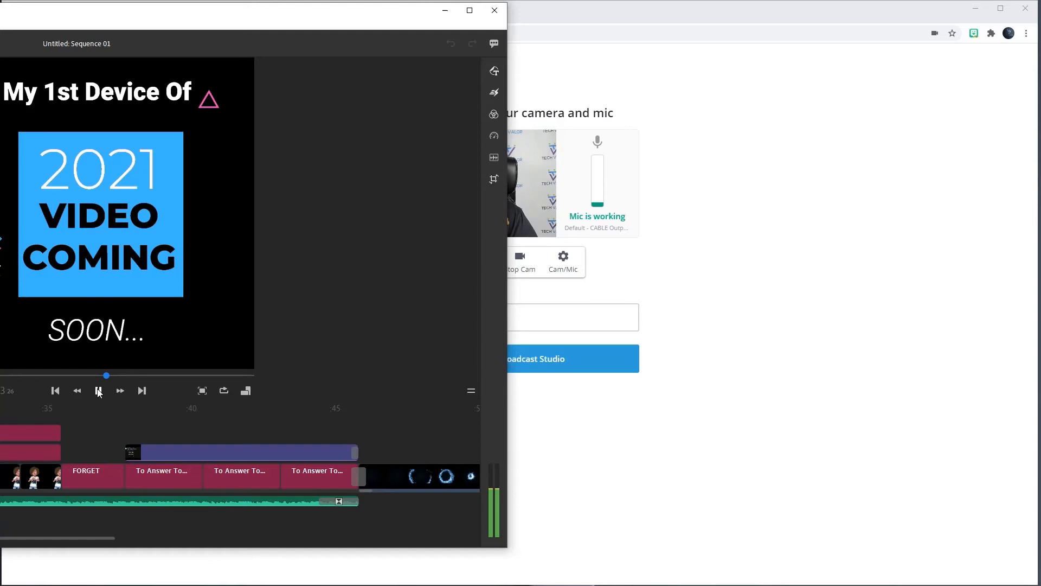
# Play and stop the Rush sequence to test the audio routing
pyautogui.click(98, 391)
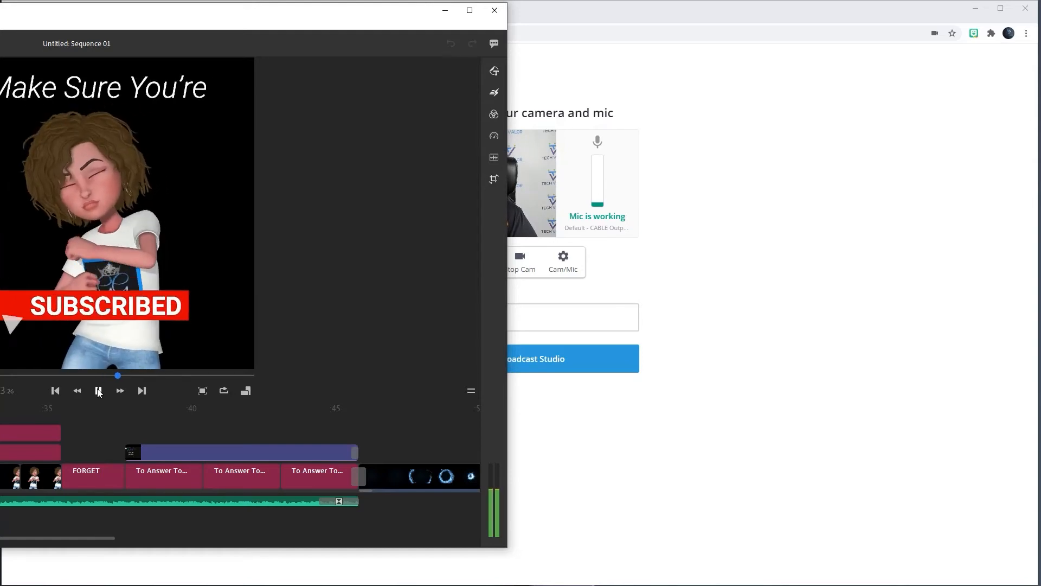
pyautogui.click(99, 390)
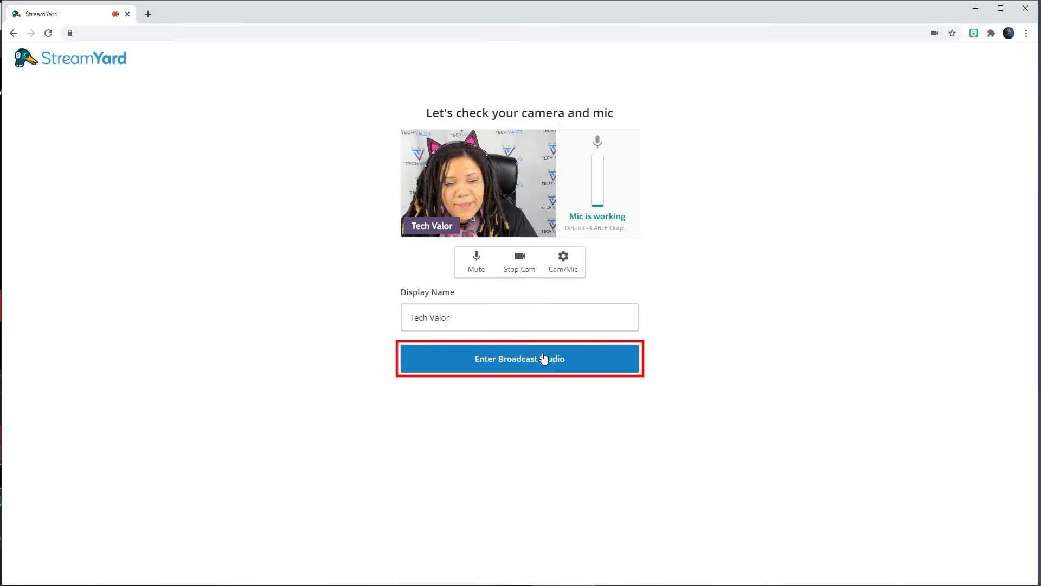
# Enter the broadcast studio, add the webcam feed to the stream and bring up the Share choices
pyautogui.click(520, 359)
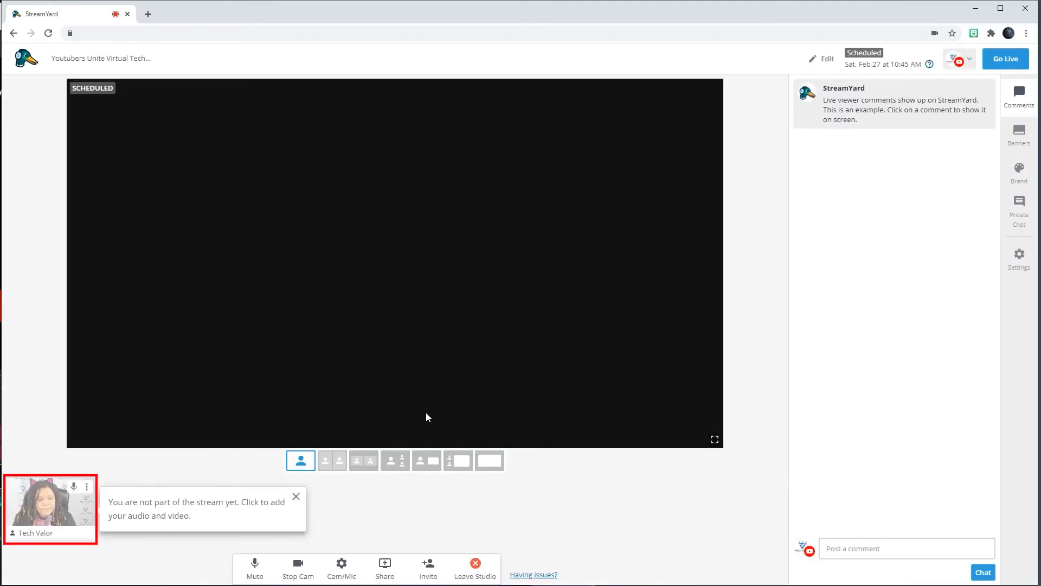
pyautogui.click(50, 508)
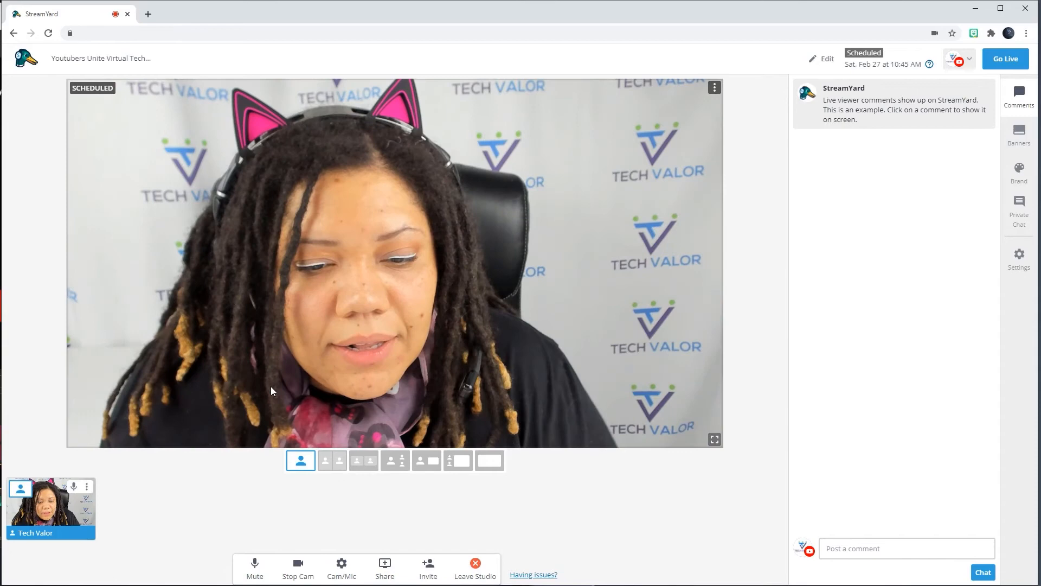
pyautogui.click(384, 564)
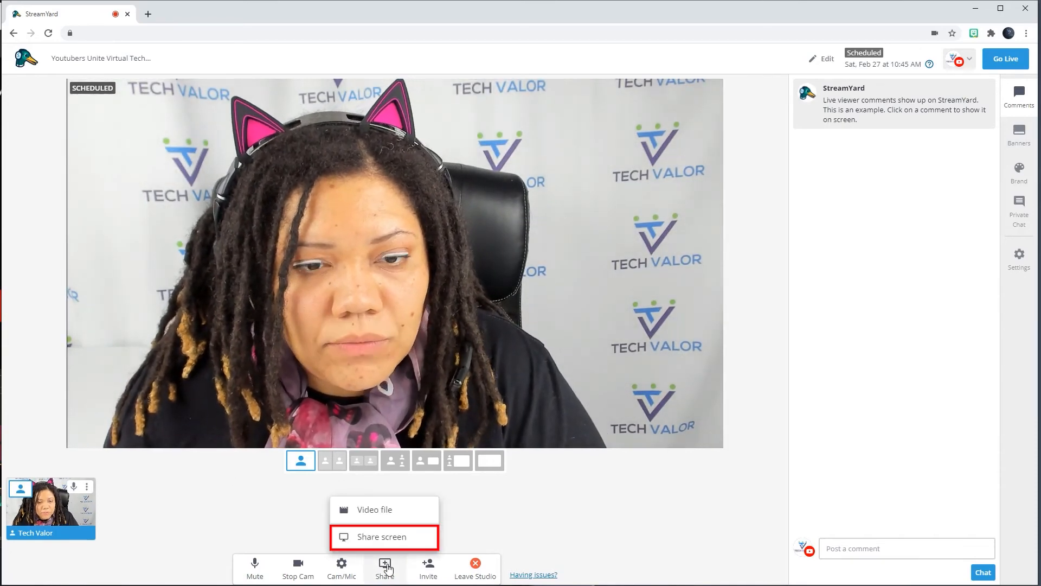
# Start a screen share, pass the tips dialog and list Application Windows to pick from
pyautogui.click(384, 537)
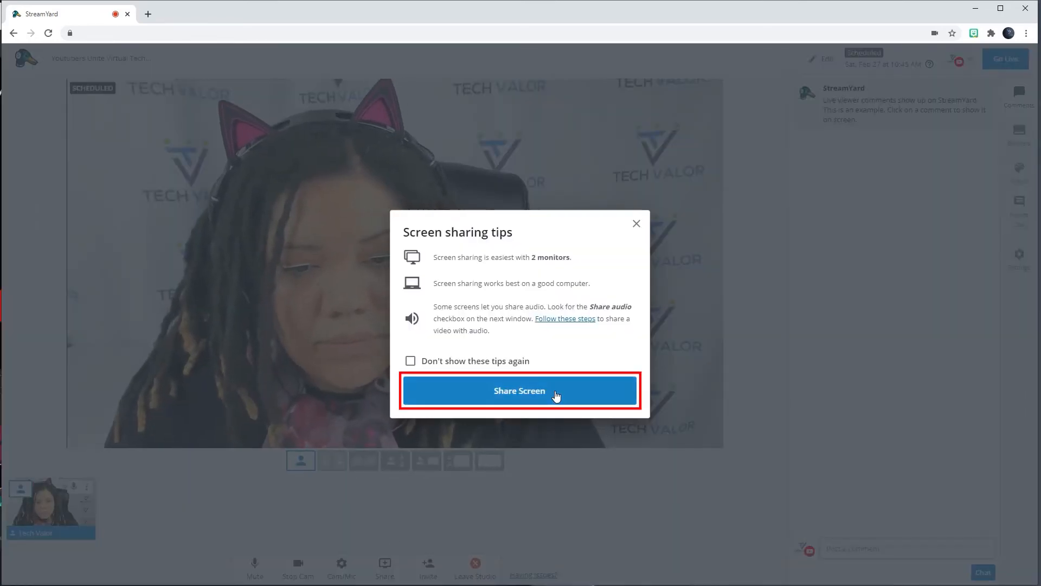
pyautogui.click(519, 390)
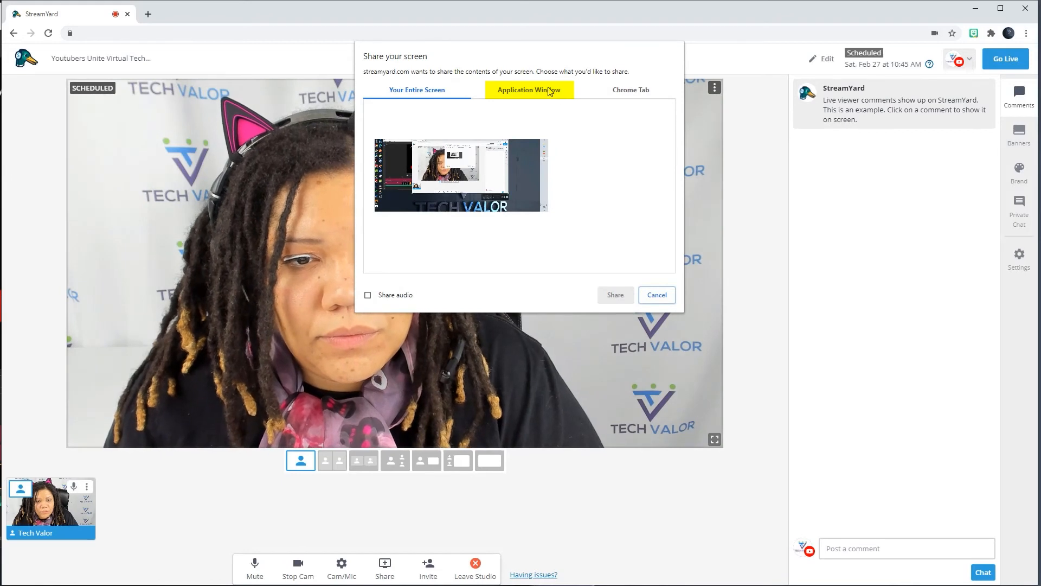
pyautogui.click(529, 90)
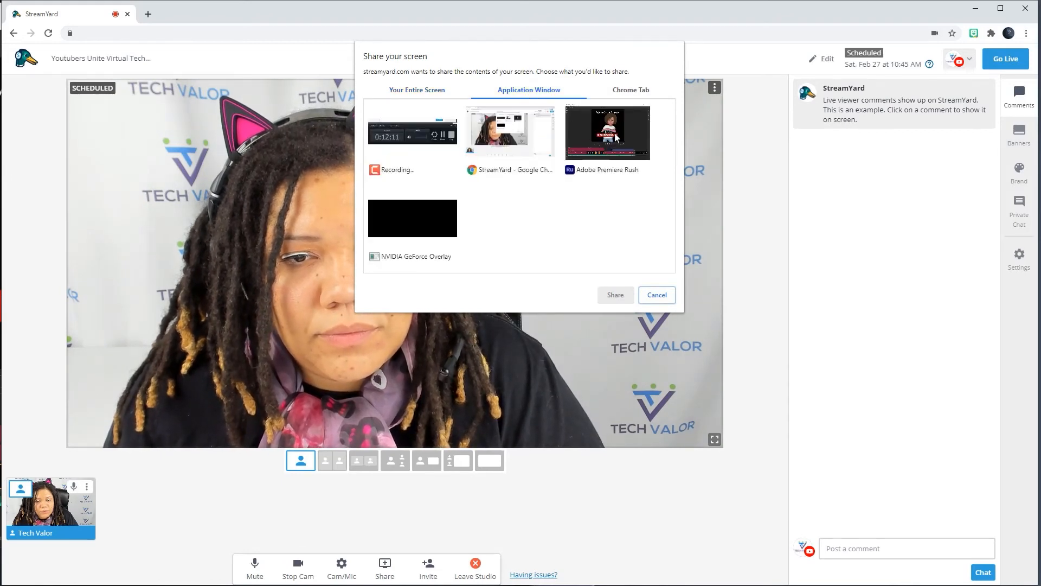